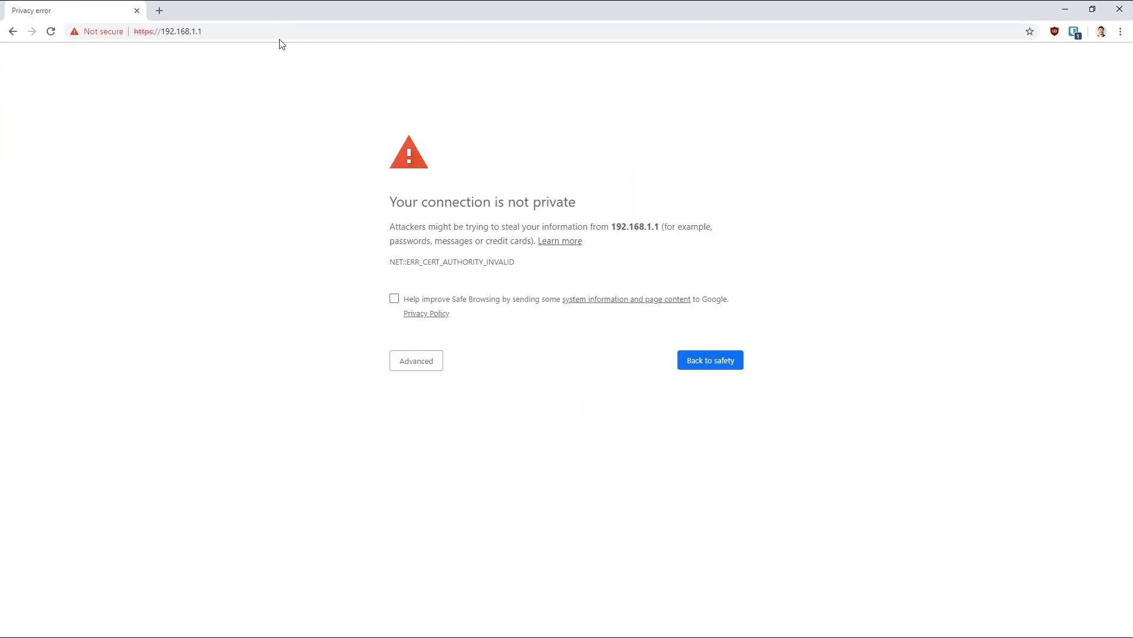
# Pass the certificate warning, log in as admin, and save a new administrator password.
pyautogui.click(709, 360)
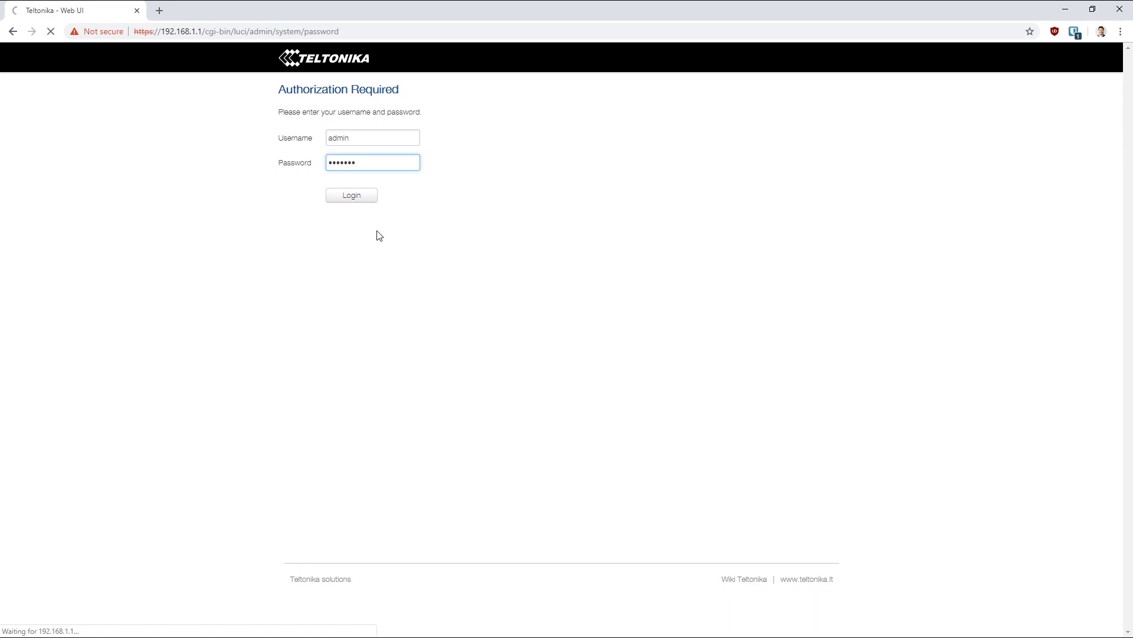
pyautogui.click(351, 194)
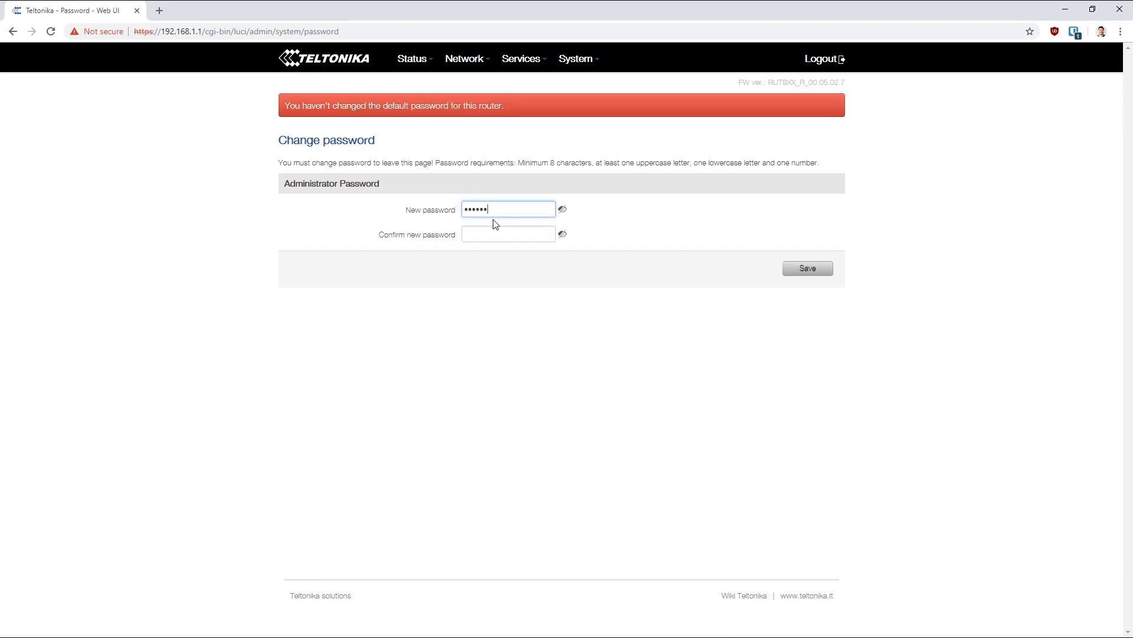
pyautogui.write('password')
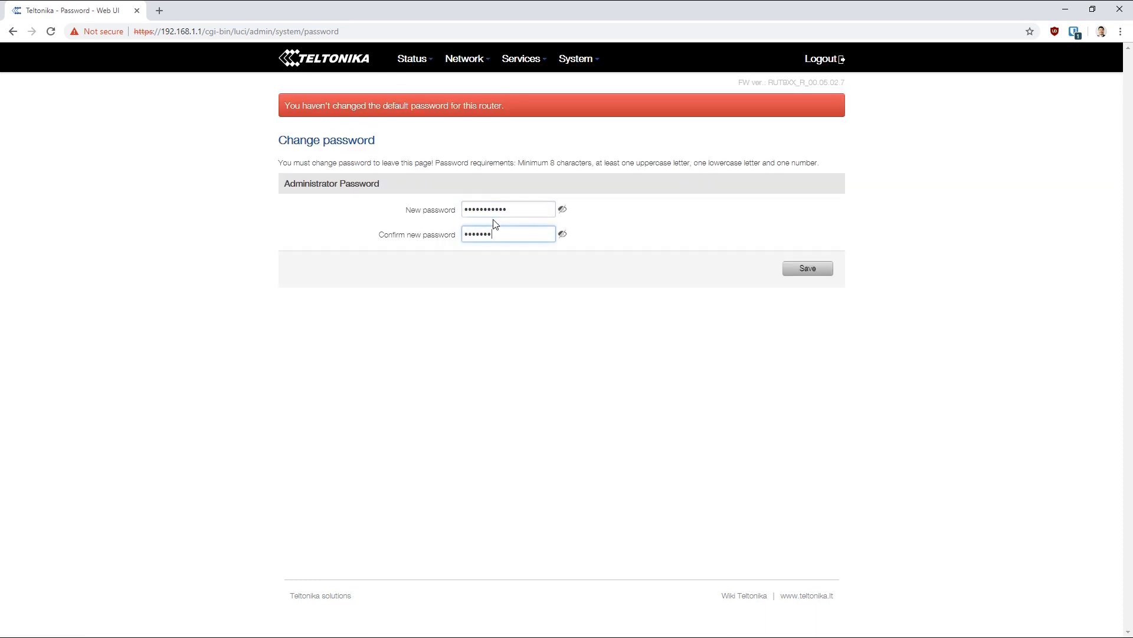
pyautogui.click(805, 268)
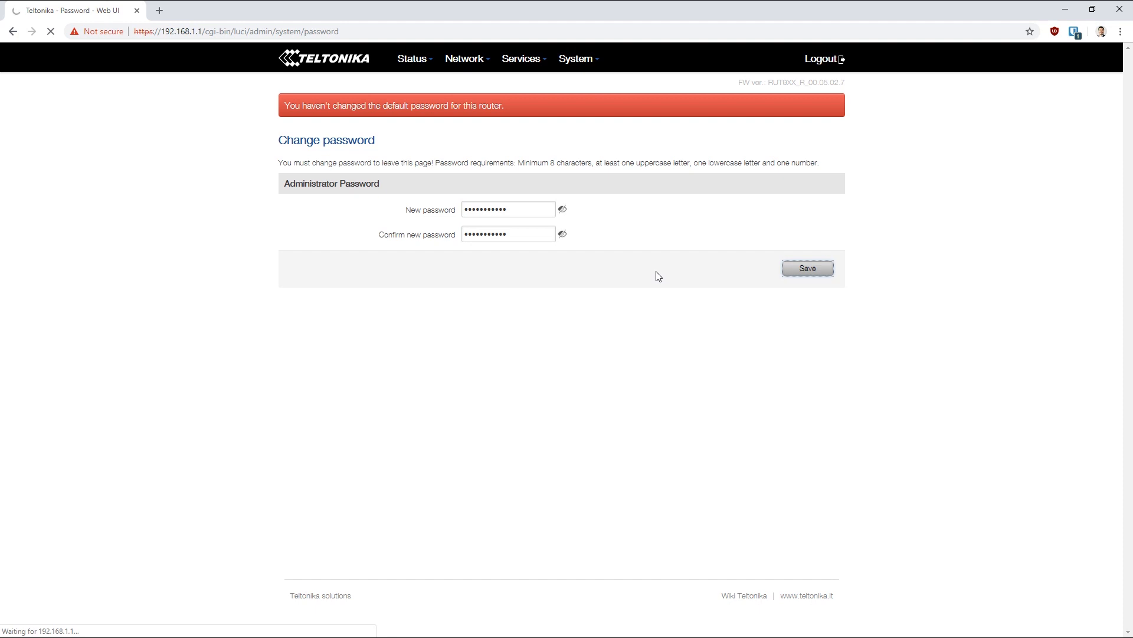
pyautogui.click(807, 268)
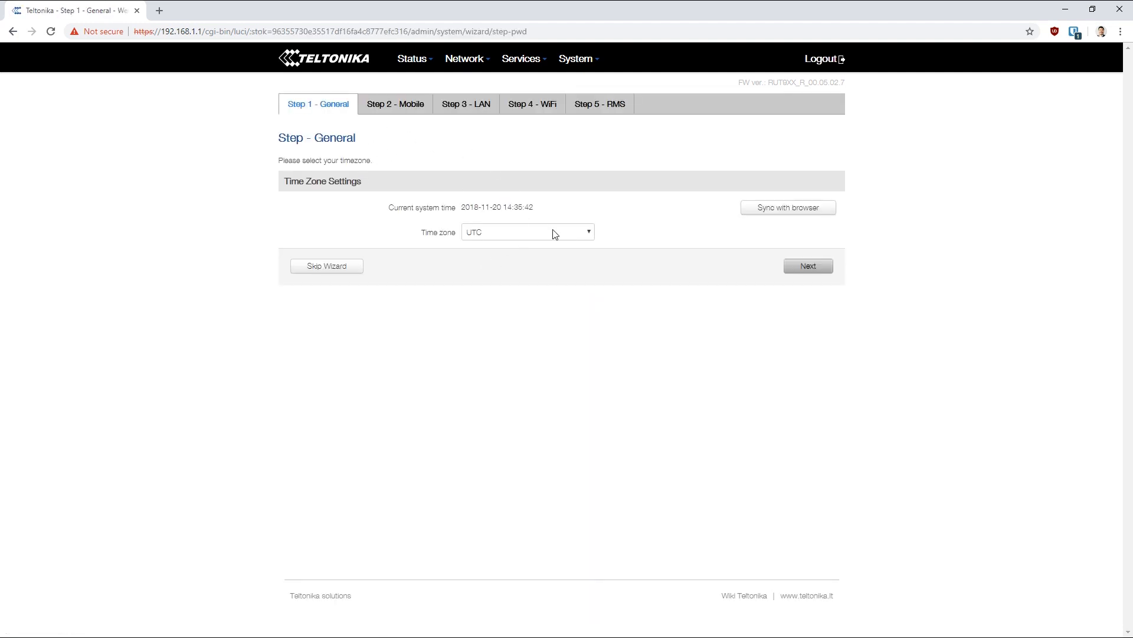
# Step through the mobile, LAN and Wi-Fi wizard pages, choosing Australia and WPA2-PSK encryption.
pyautogui.click(527, 232)
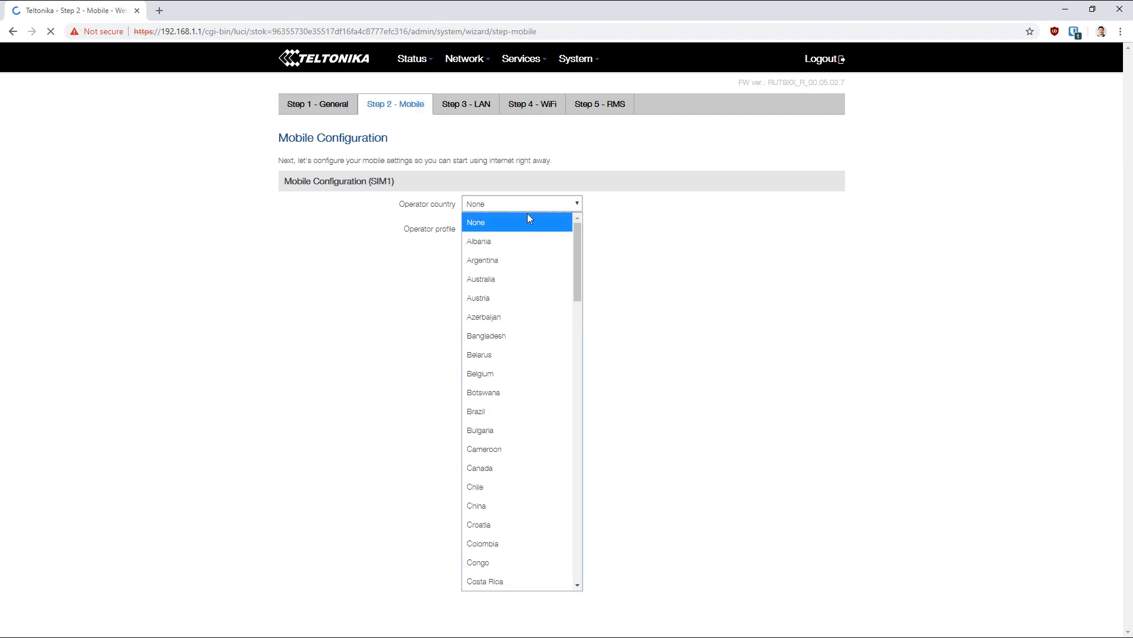
pyautogui.click(480, 278)
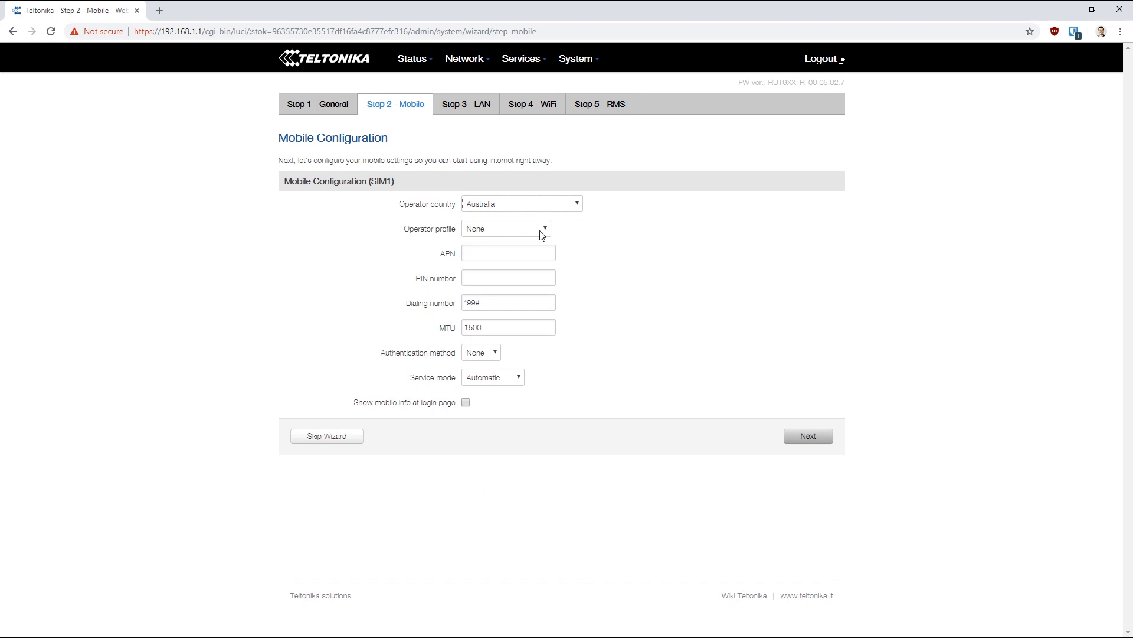
pyautogui.click(505, 229)
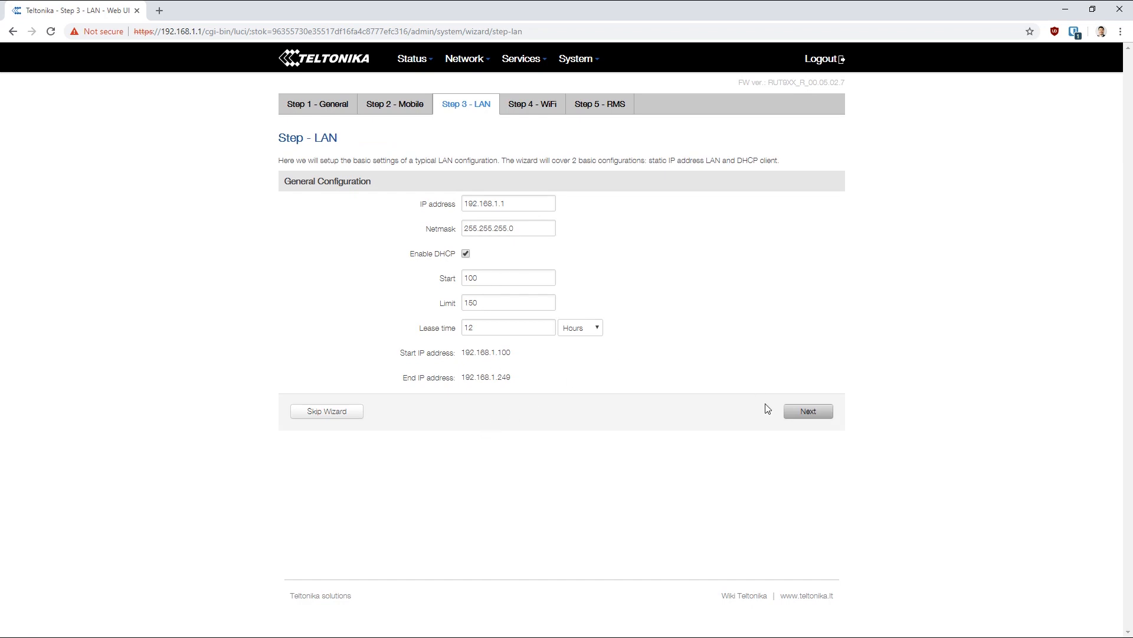
pyautogui.click(807, 411)
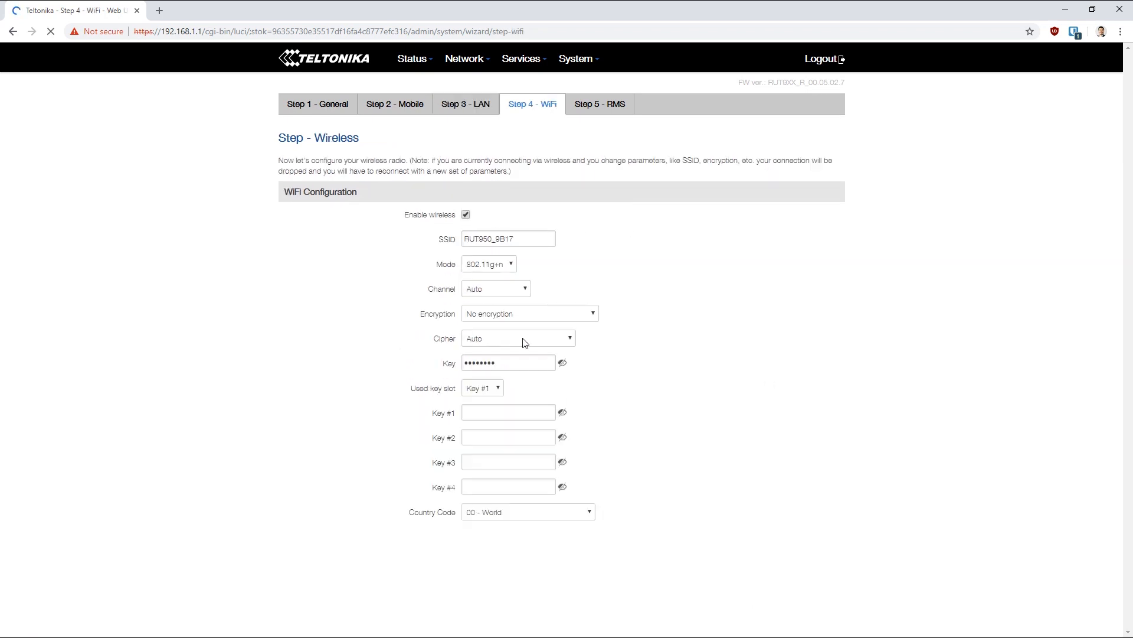
pyautogui.click(529, 313)
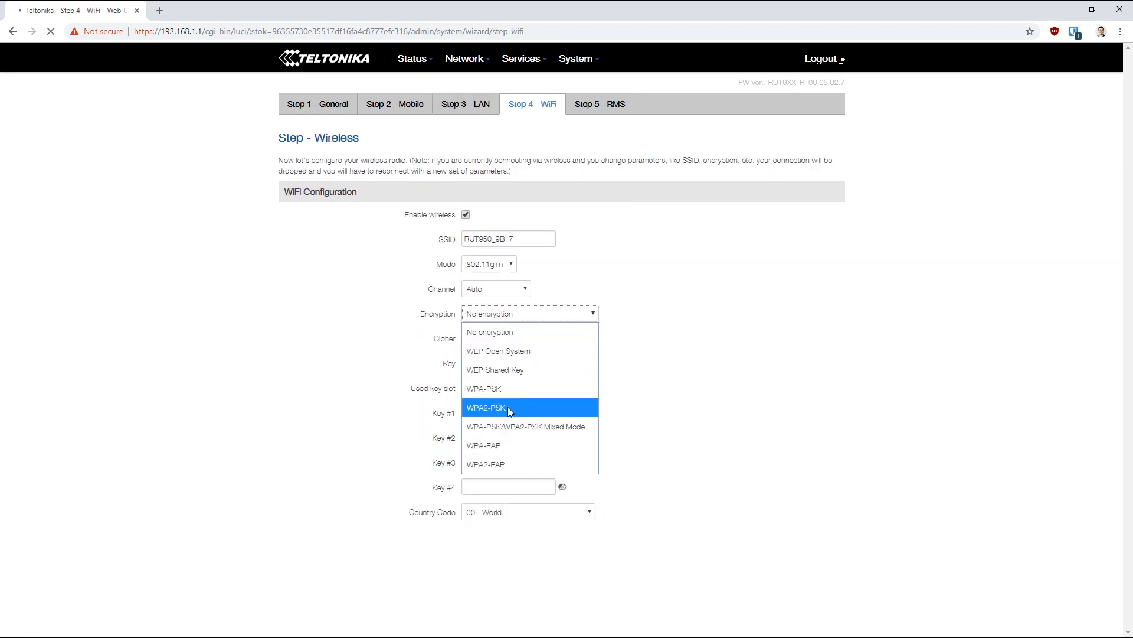
pyautogui.click(486, 407)
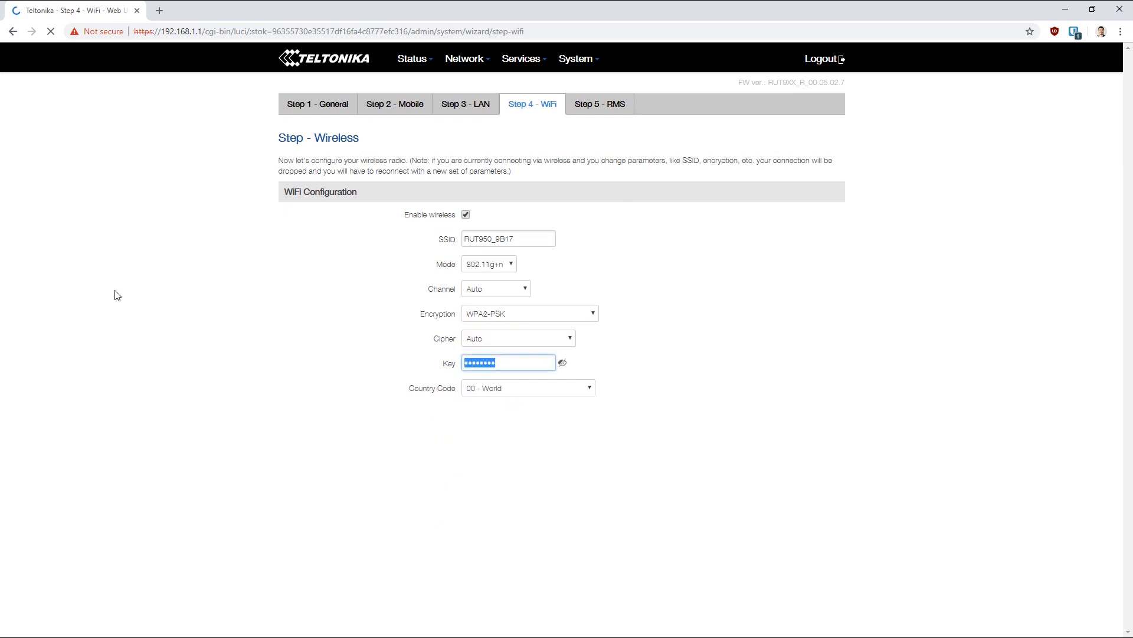
pyautogui.click(528, 388)
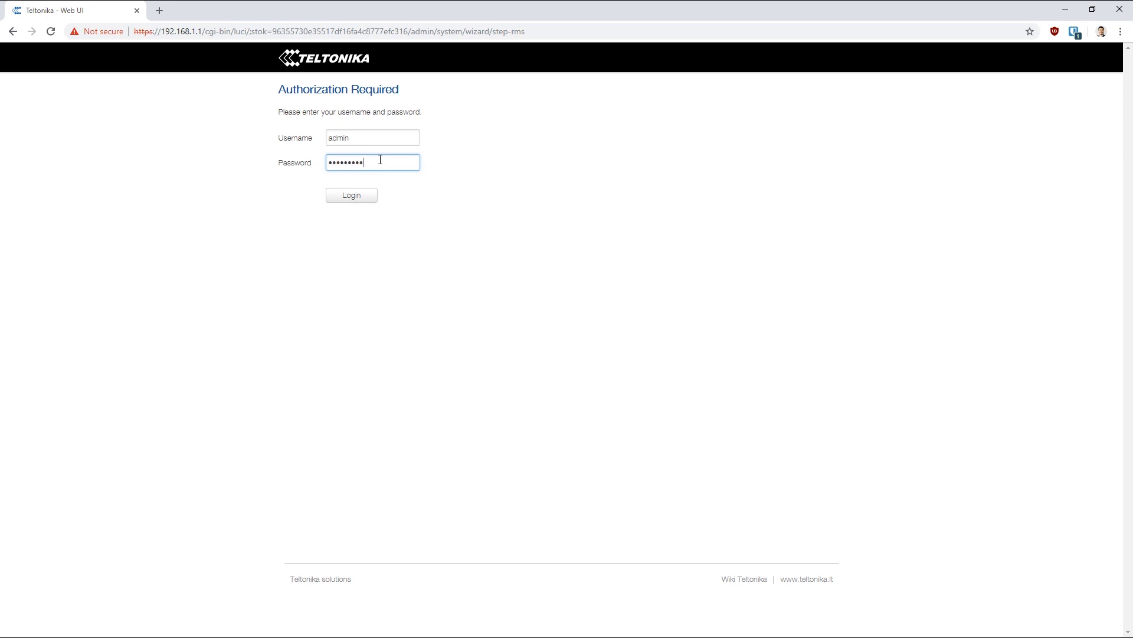
# Log back in on the Authorization Required page.
pyautogui.click(351, 196)
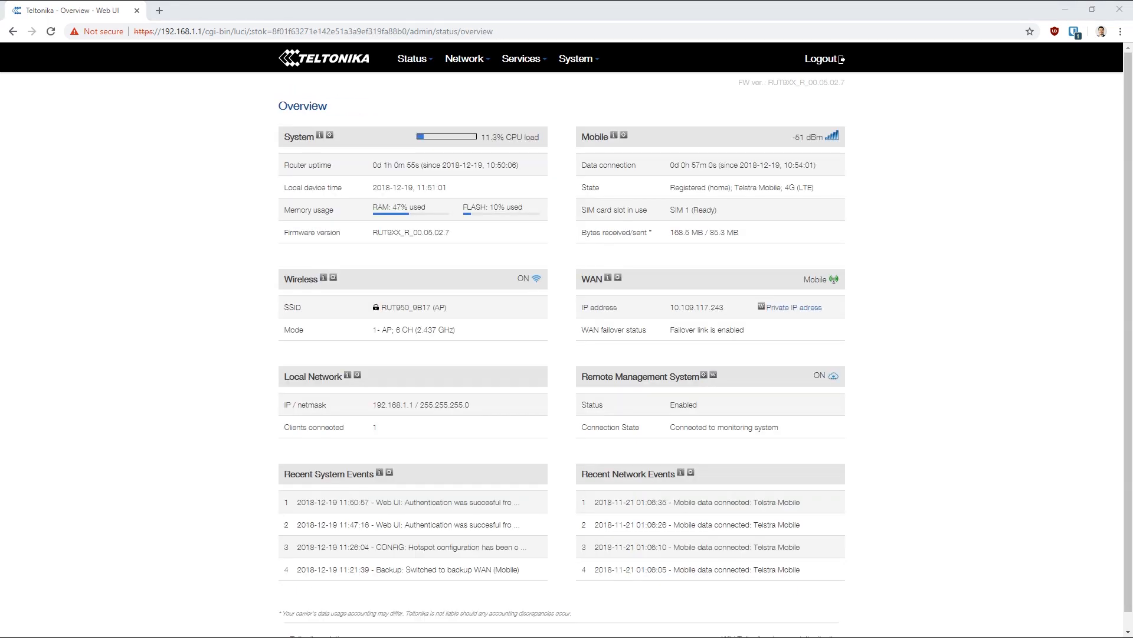
pyautogui.moveTo(793, 165)
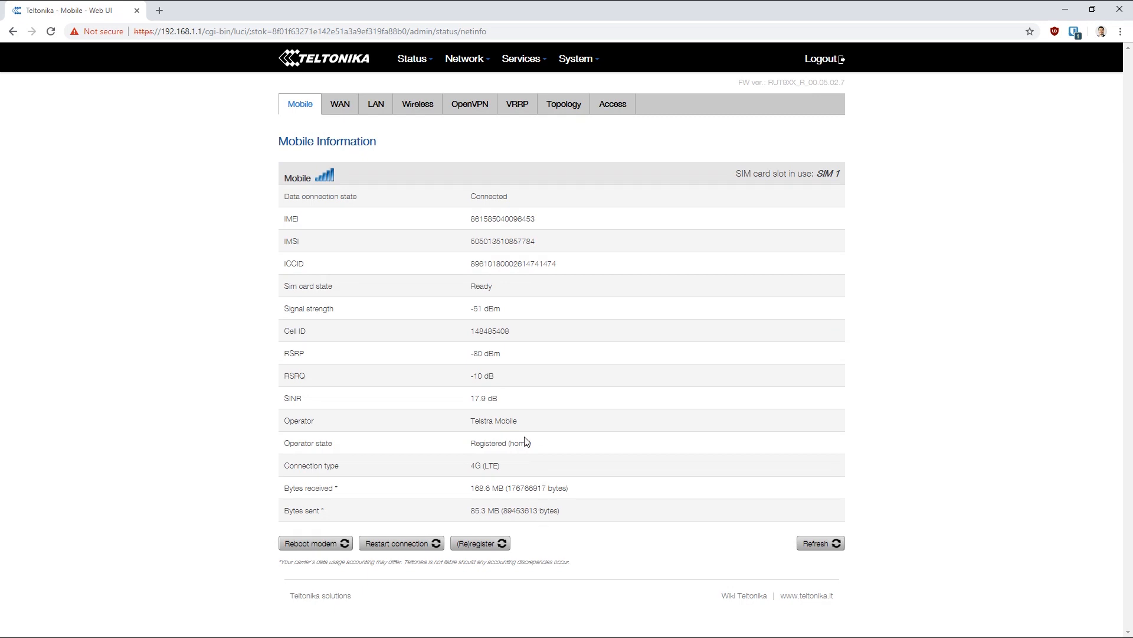
# View the WAN and LAN status pages.
pyautogui.click(340, 104)
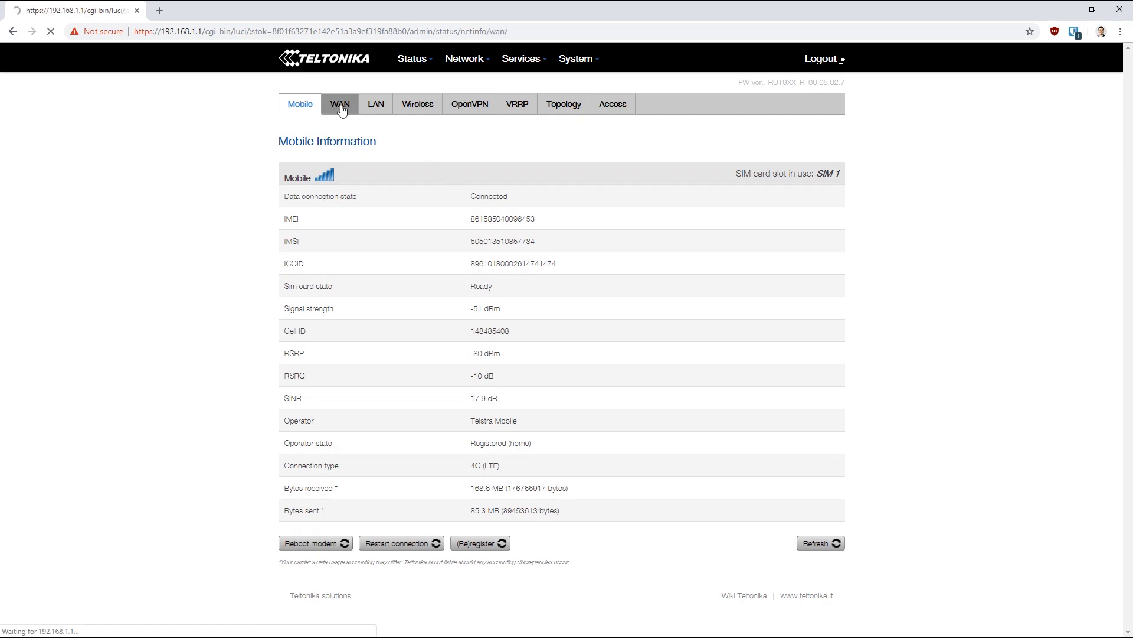
pyautogui.click(340, 103)
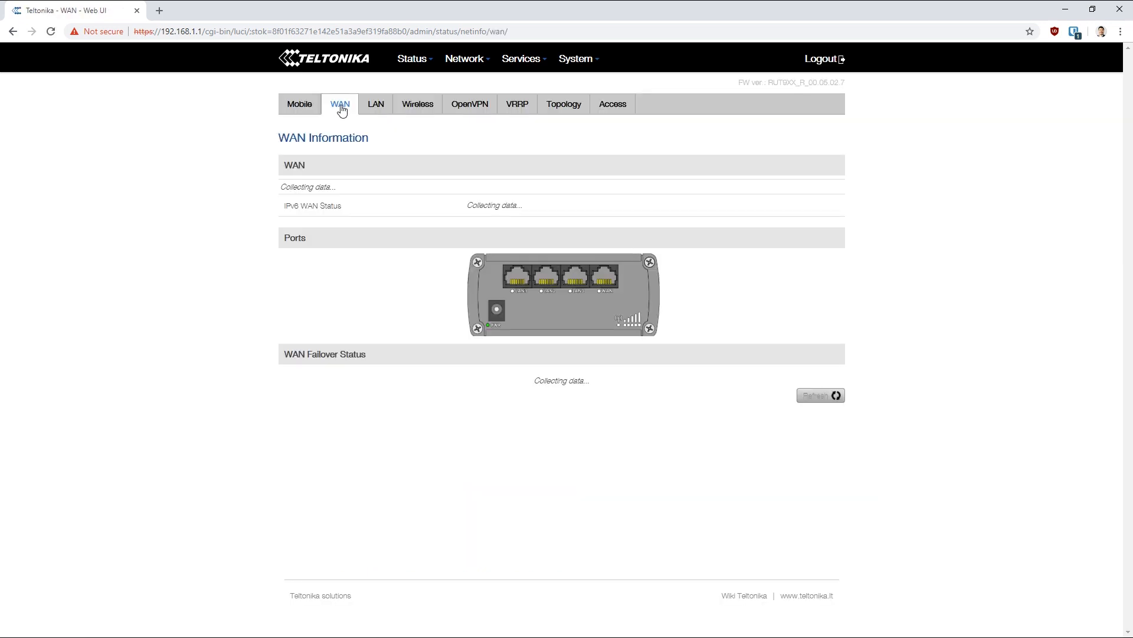
pyautogui.click(376, 103)
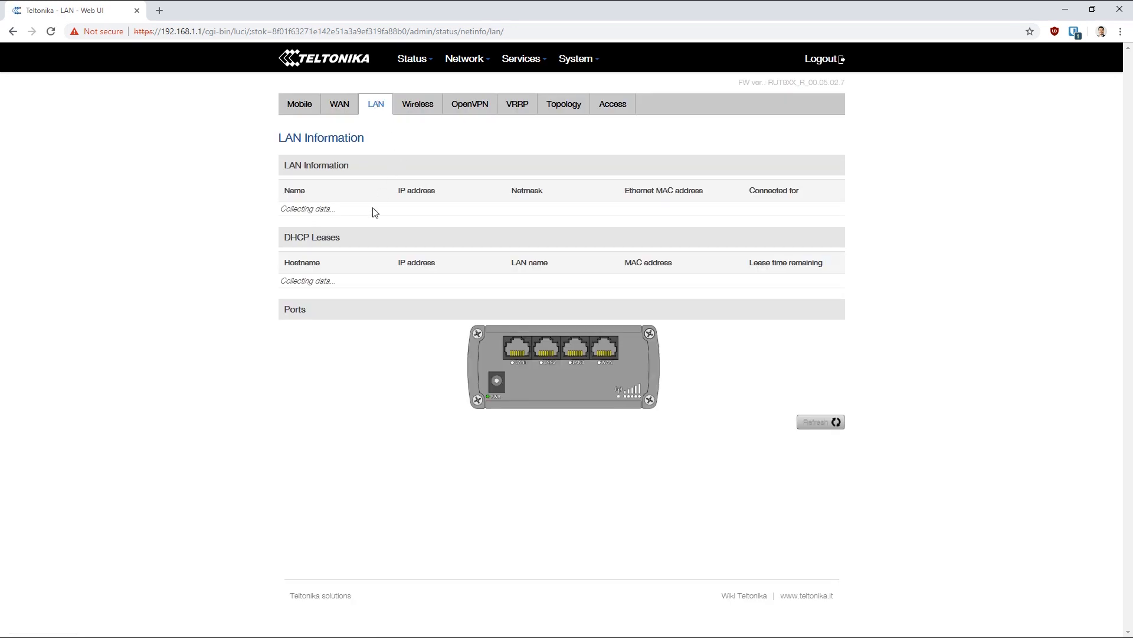
pyautogui.click(820, 421)
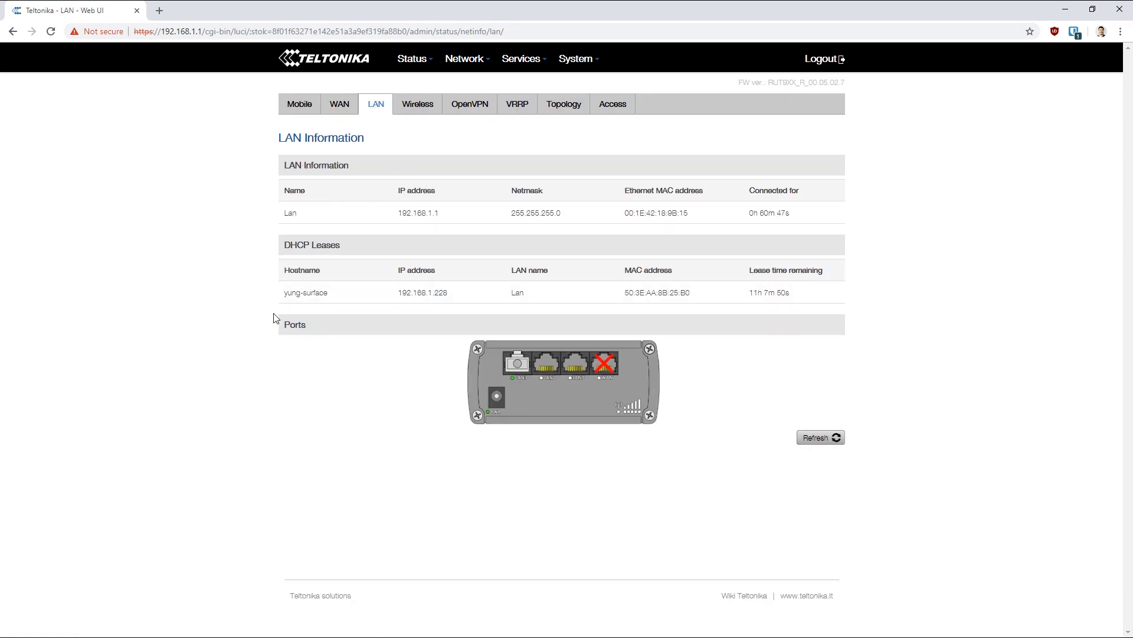
pyautogui.moveTo(563, 103)
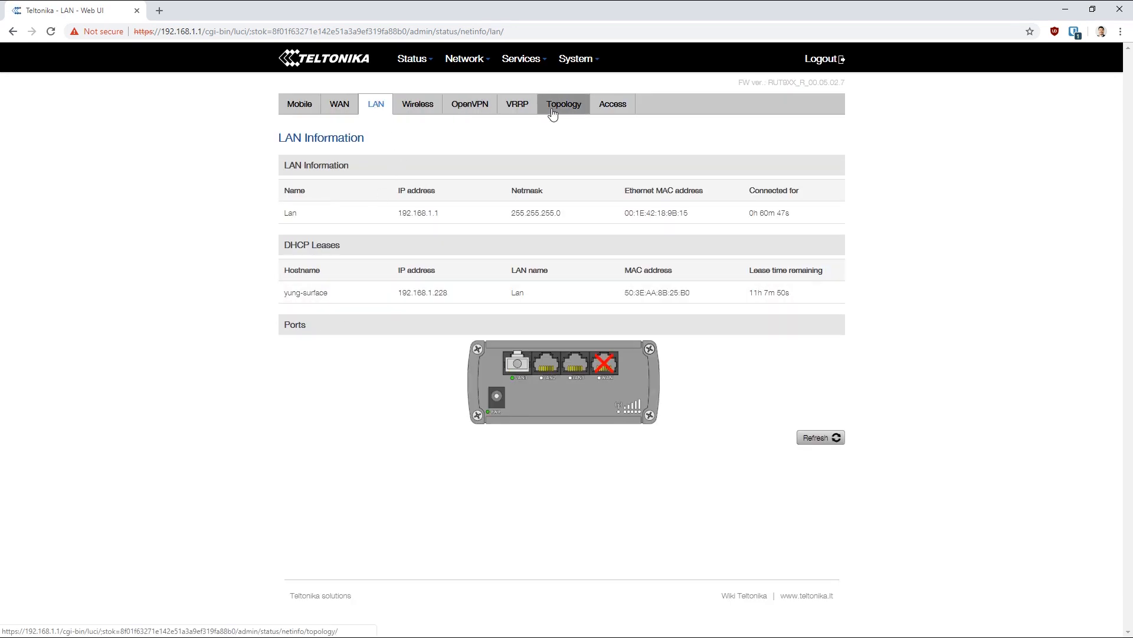
# Open the network topology map, scan the LAN for clients, then view wireless status.
pyautogui.click(563, 103)
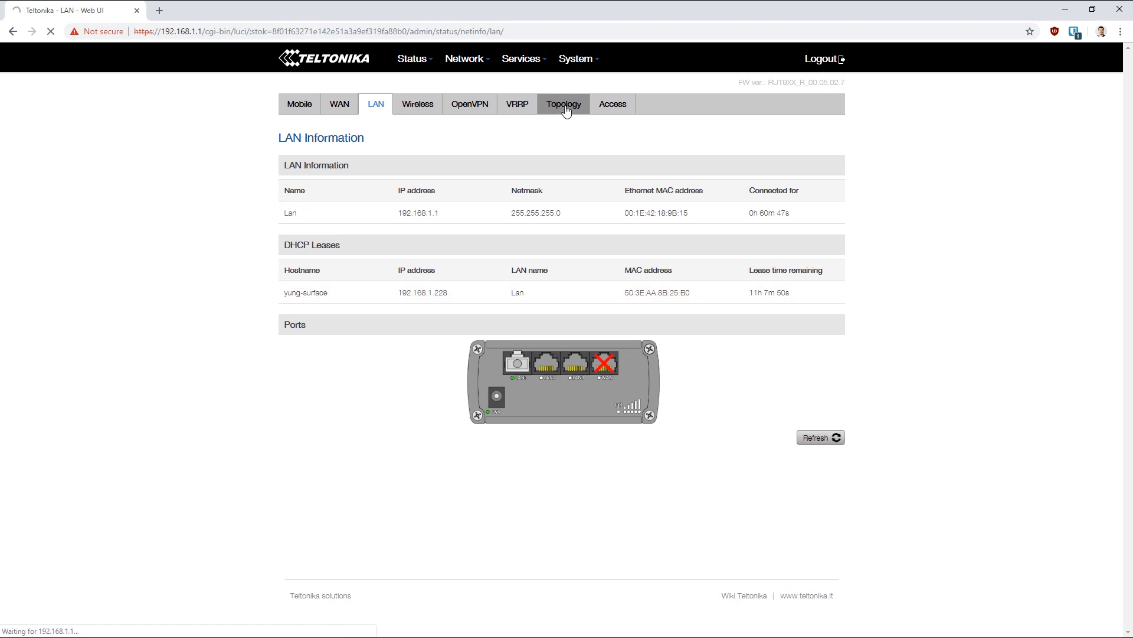
pyautogui.click(563, 103)
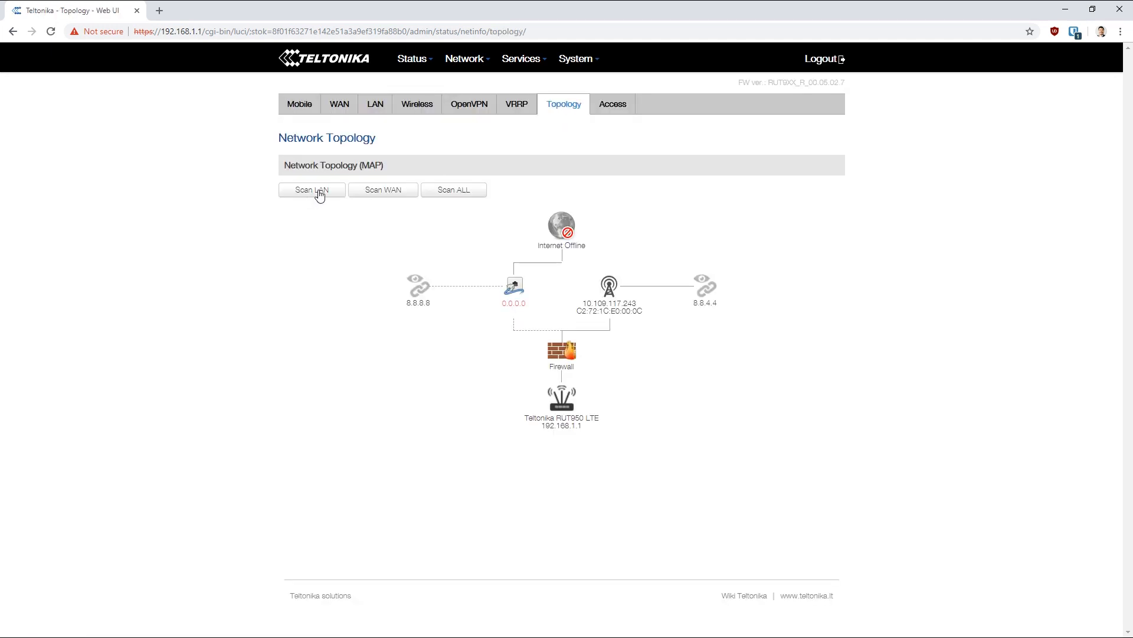
pyautogui.click(311, 189)
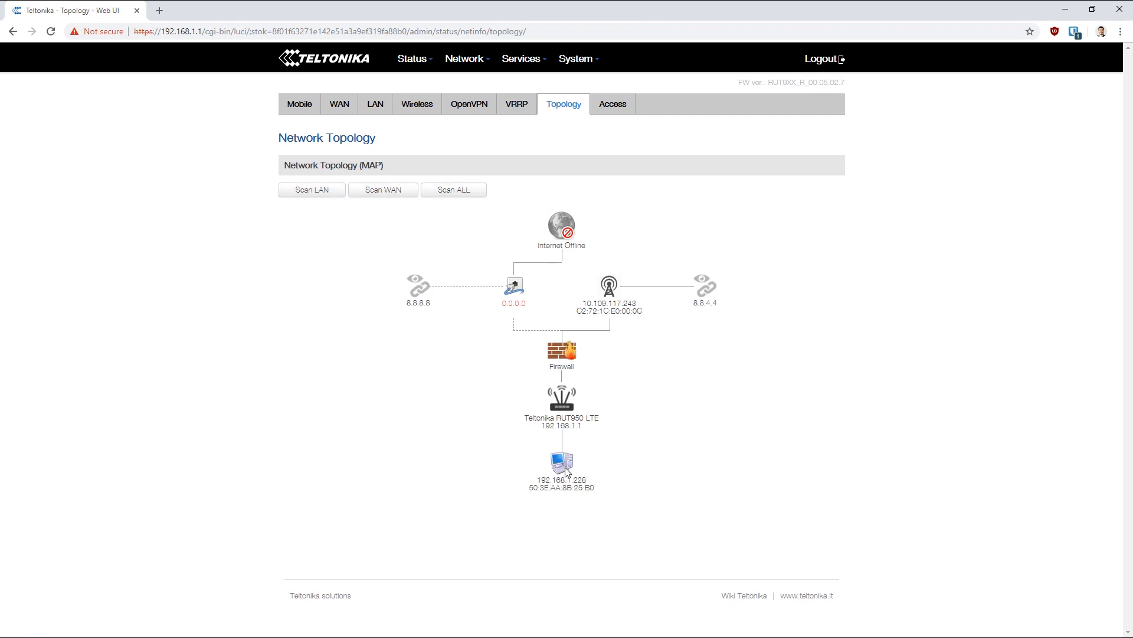
pyautogui.click(417, 104)
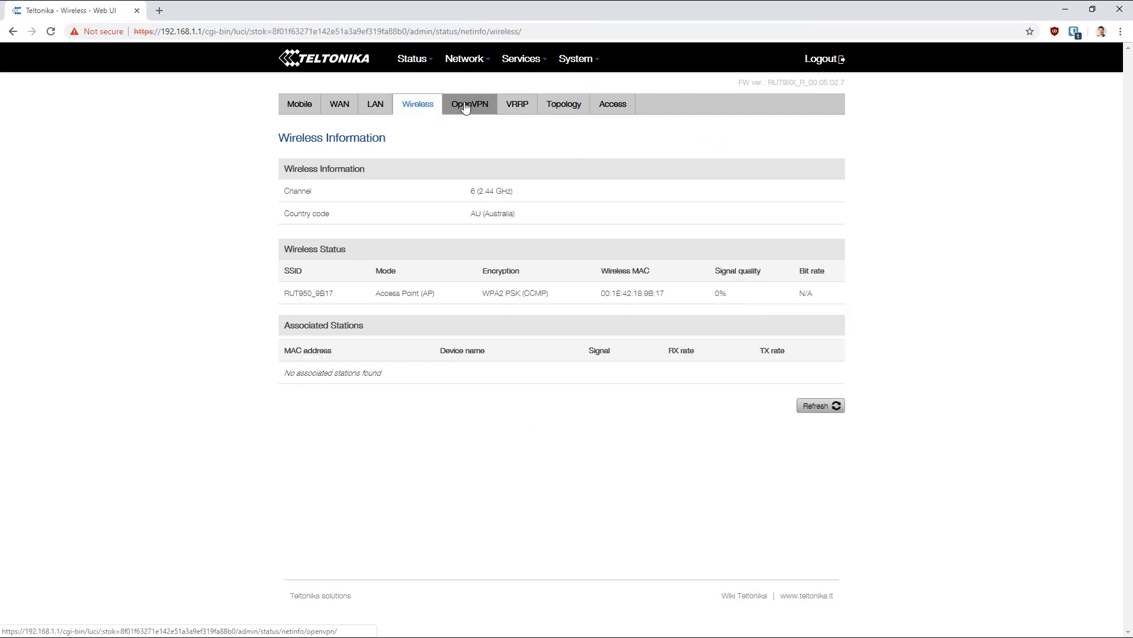
pyautogui.moveTo(517, 104)
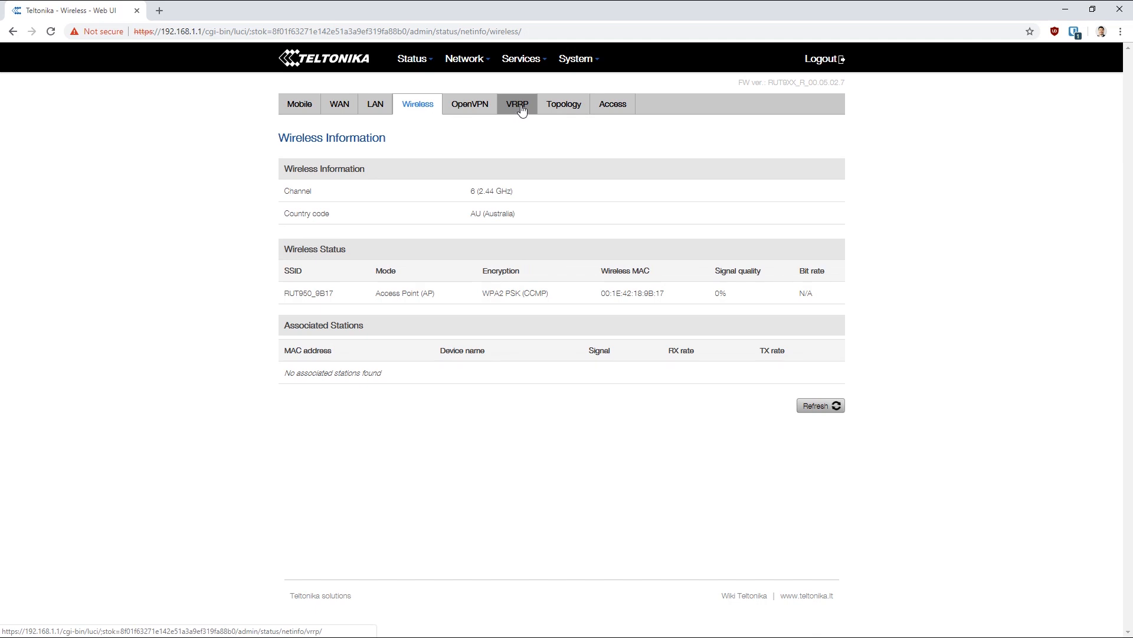
pyautogui.moveTo(564, 103)
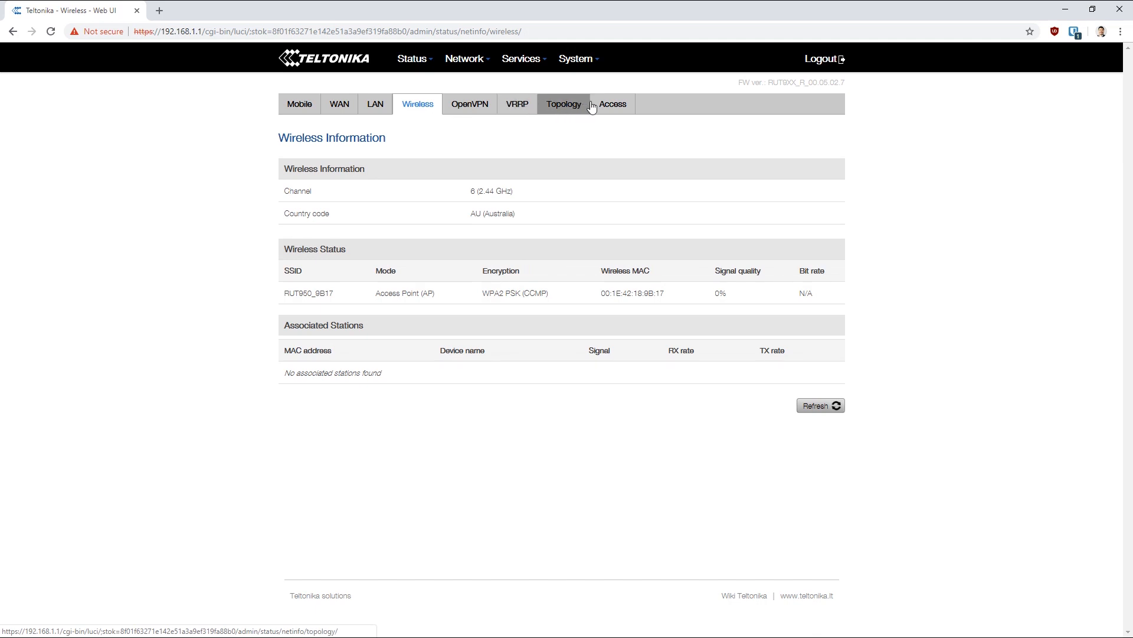
# Review the routes status, then the realtime mobile signal and traffic graphs.
pyautogui.click(611, 104)
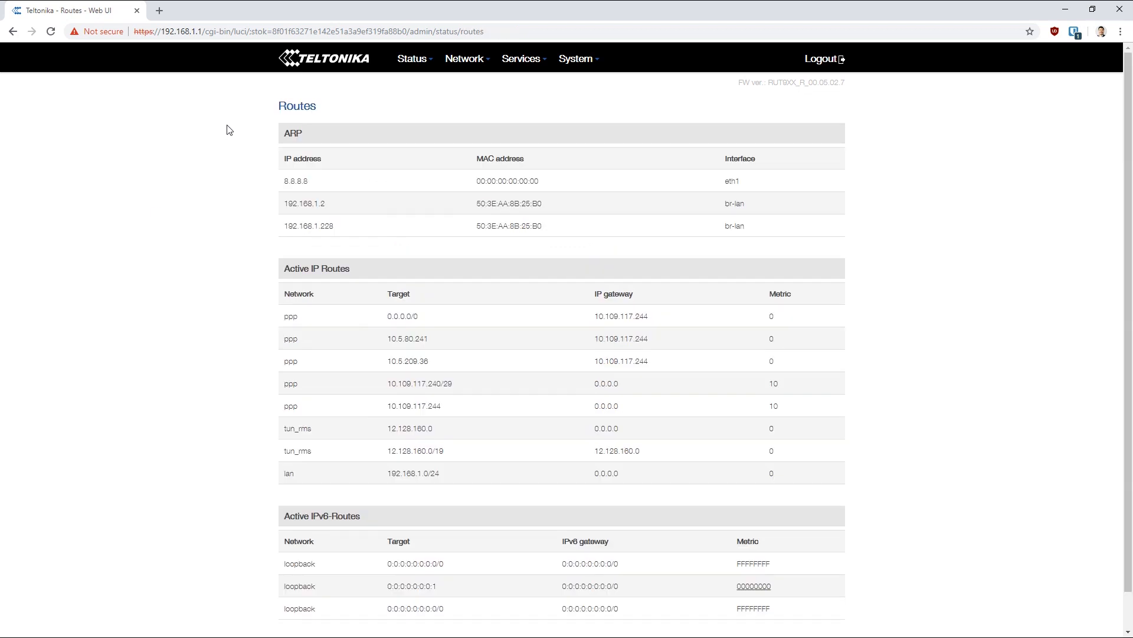
pyautogui.scroll(-3)
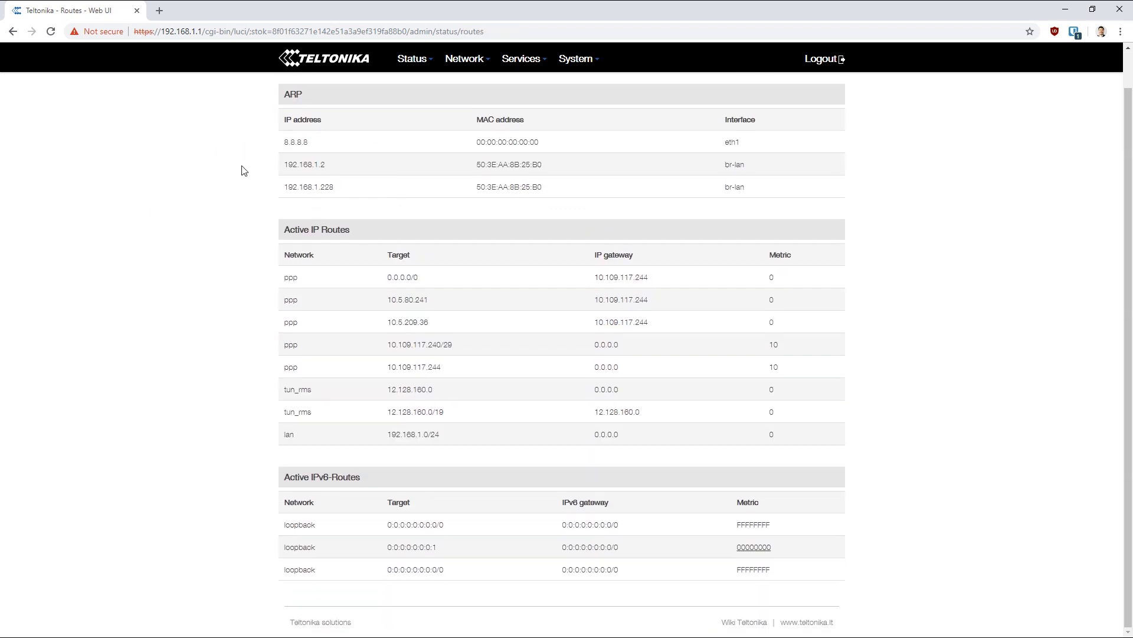
pyautogui.click(412, 58)
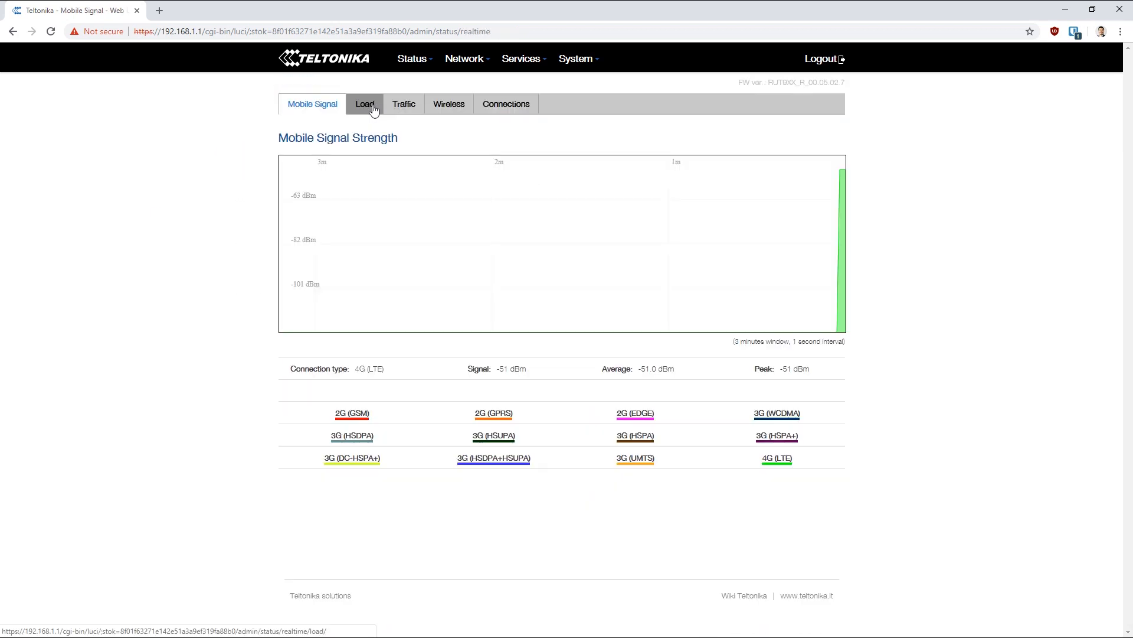
pyautogui.click(403, 104)
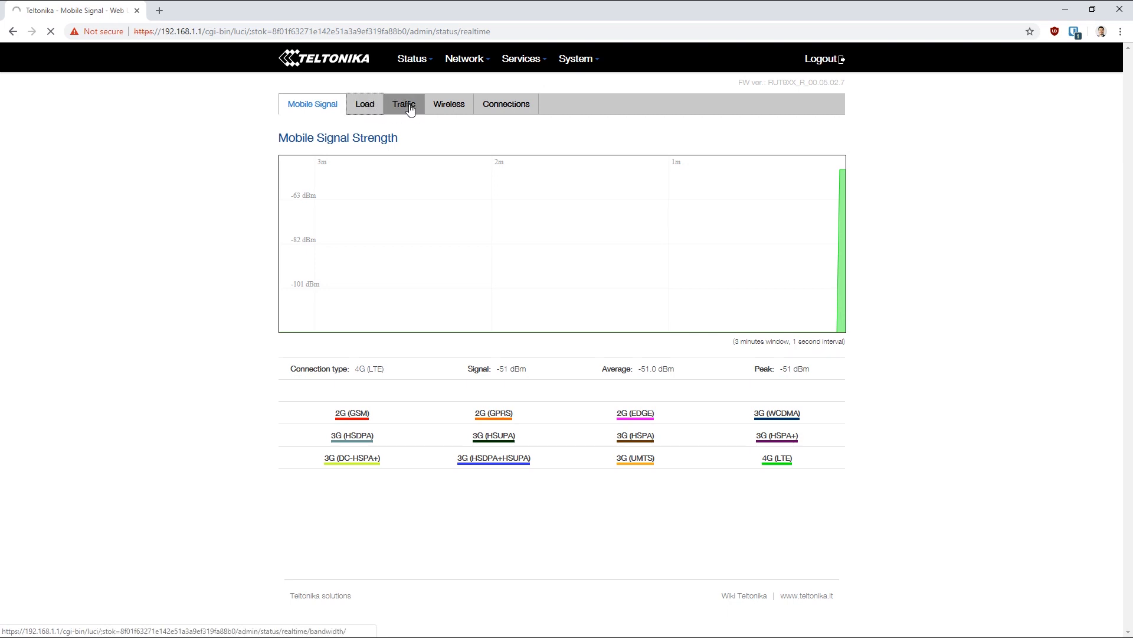
pyautogui.click(403, 103)
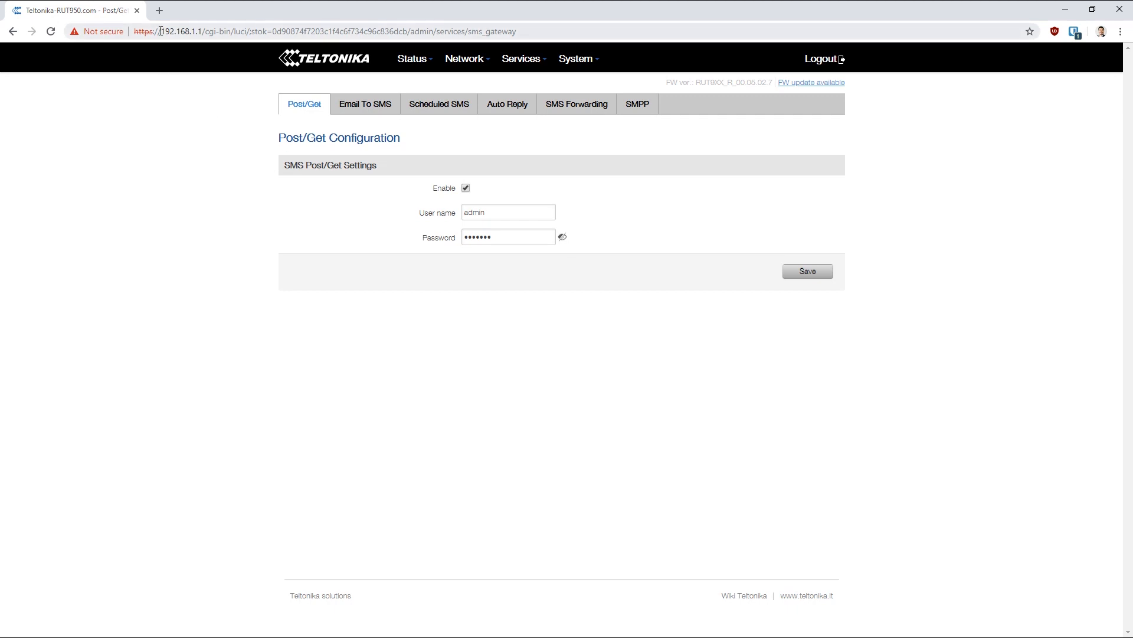
pyautogui.moveTo(160, 7)
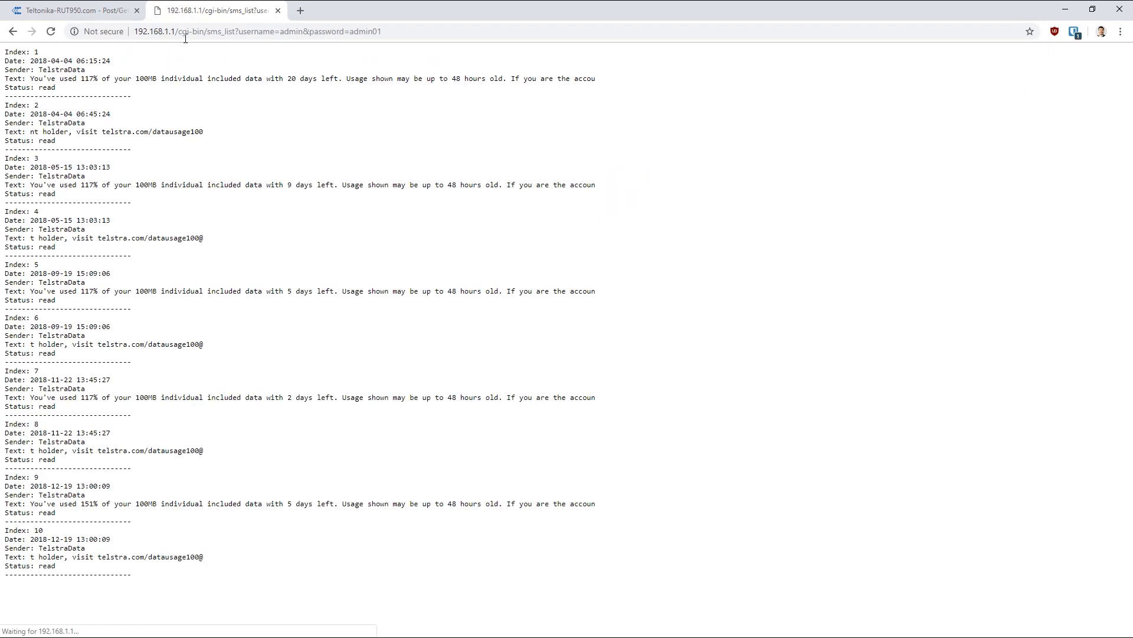
pyautogui.moveTo(10, 72)
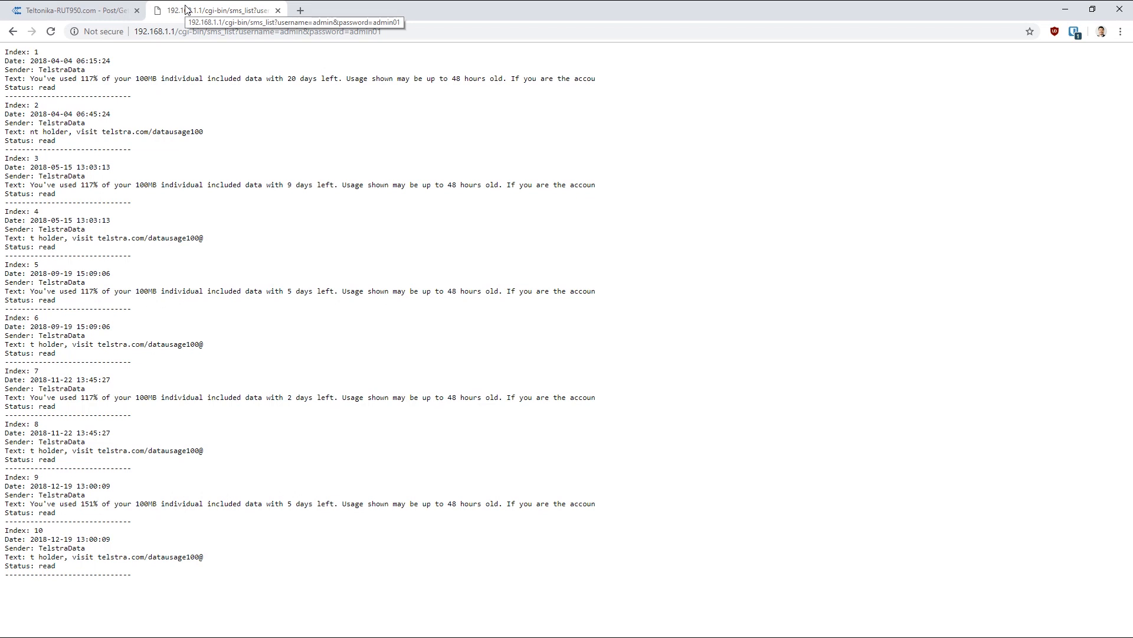
# Open the POP3 Email To SMS page, try its fields, and leave Enable unticked.
pyautogui.click(278, 10)
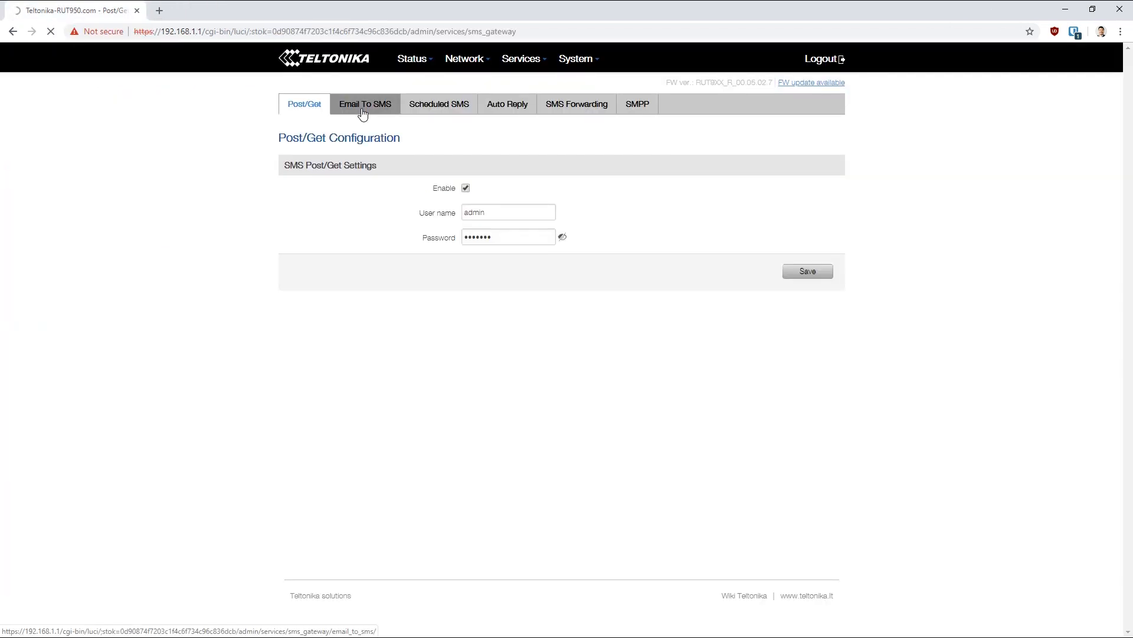
pyautogui.click(365, 104)
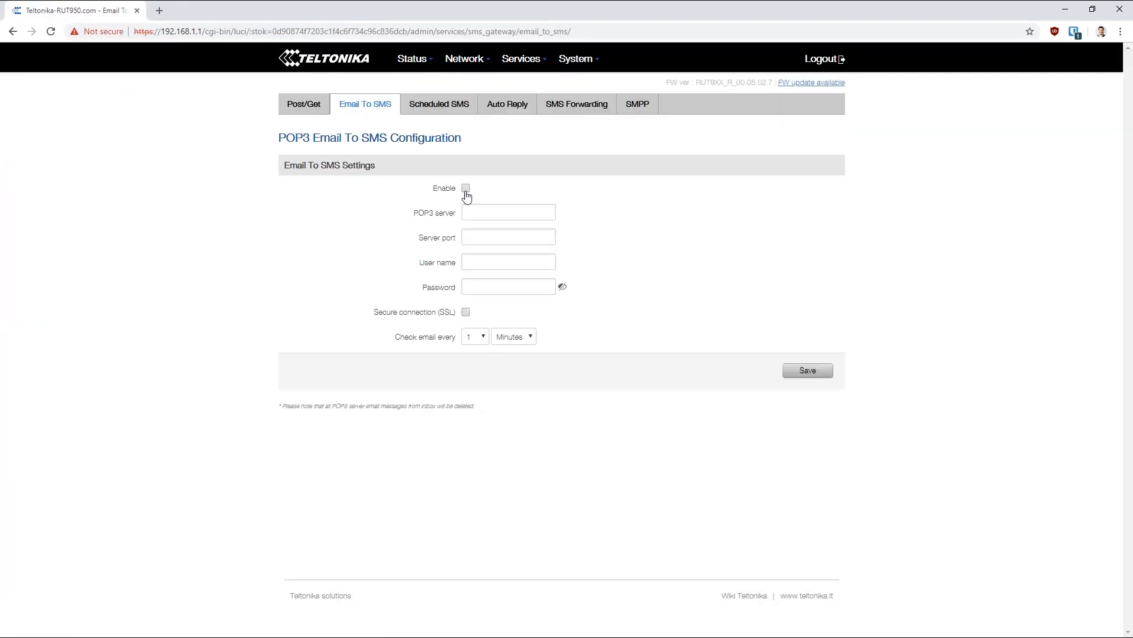
pyautogui.click(466, 188)
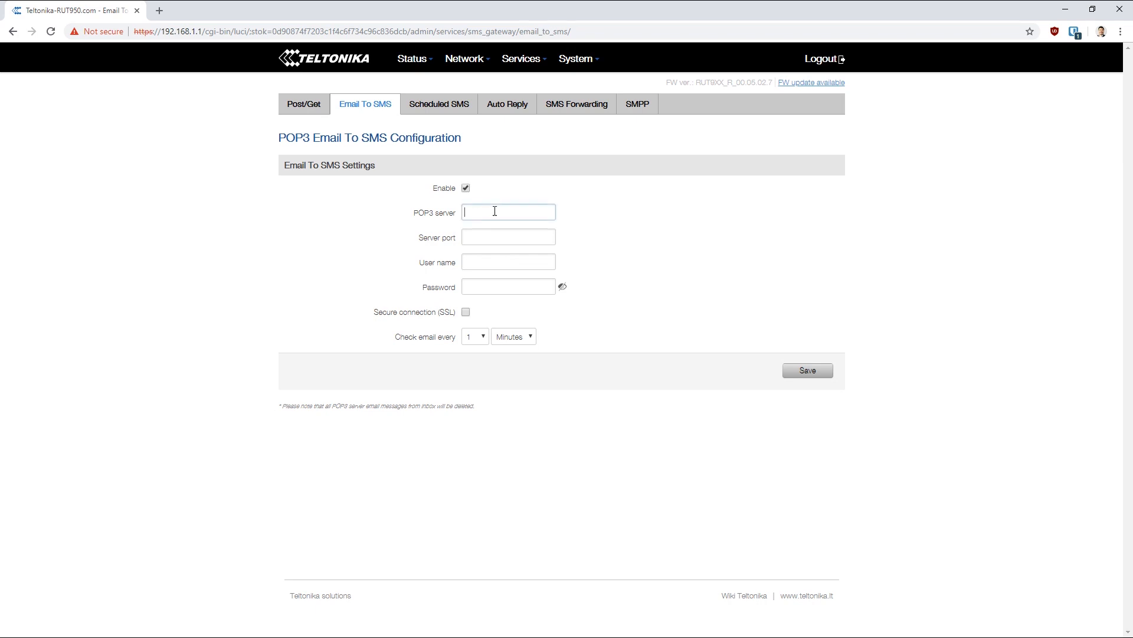
pyautogui.click(508, 286)
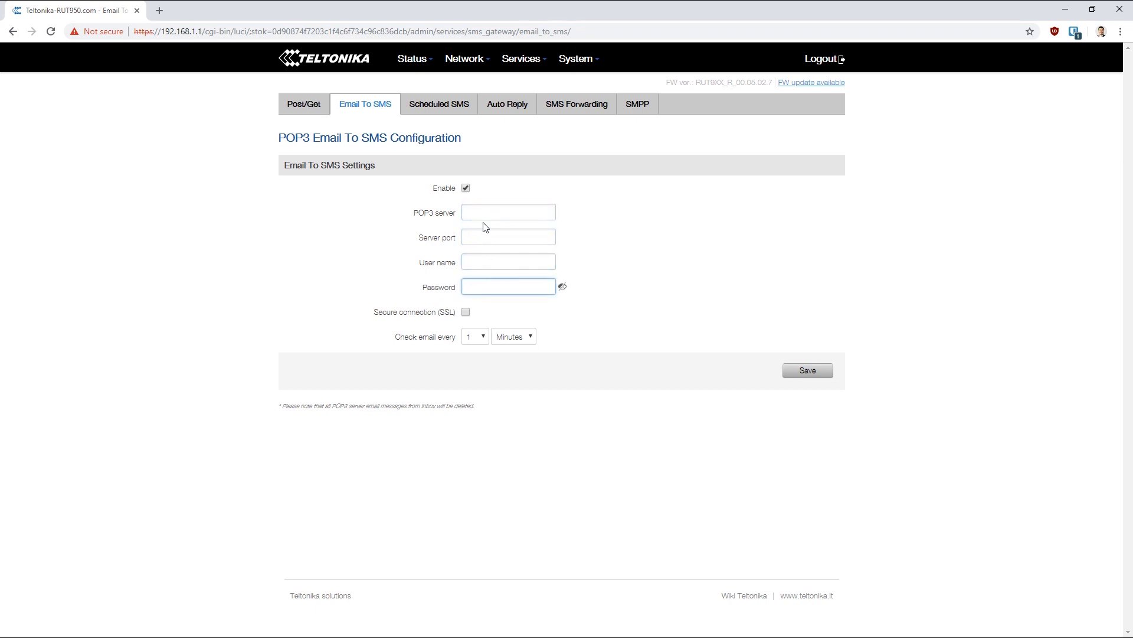
pyautogui.click(507, 211)
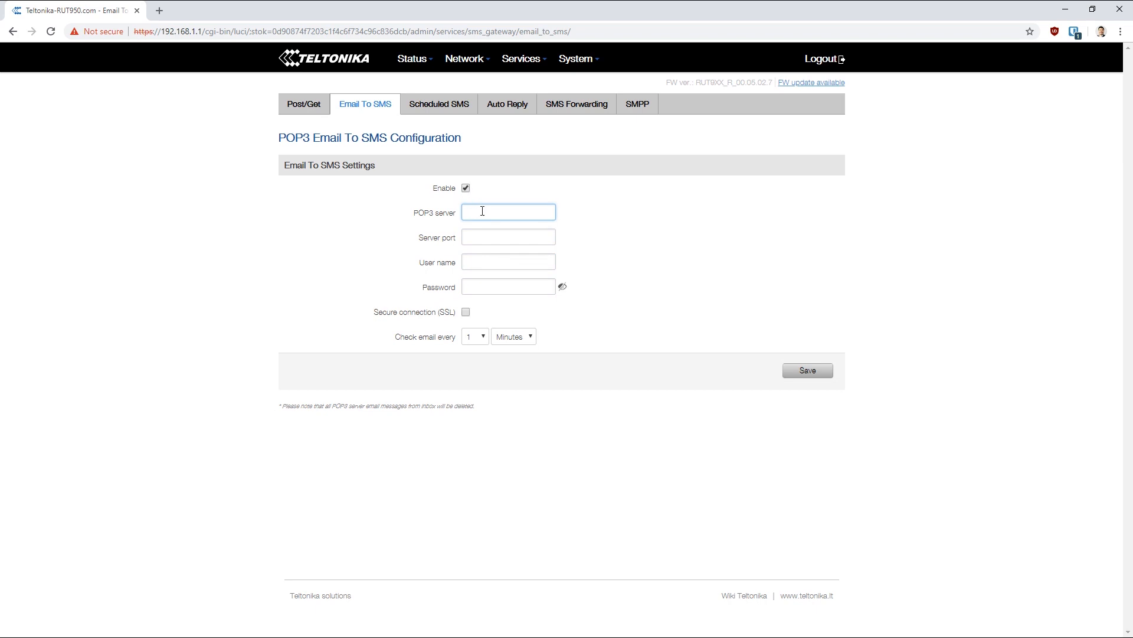
pyautogui.moveTo(487, 232)
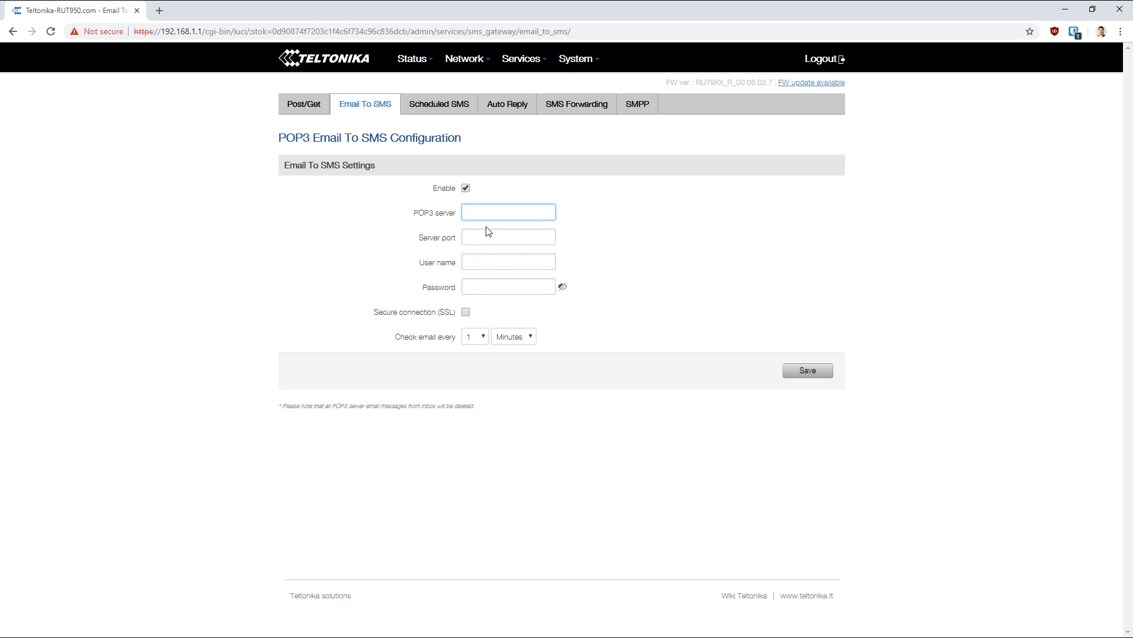
pyautogui.click(466, 187)
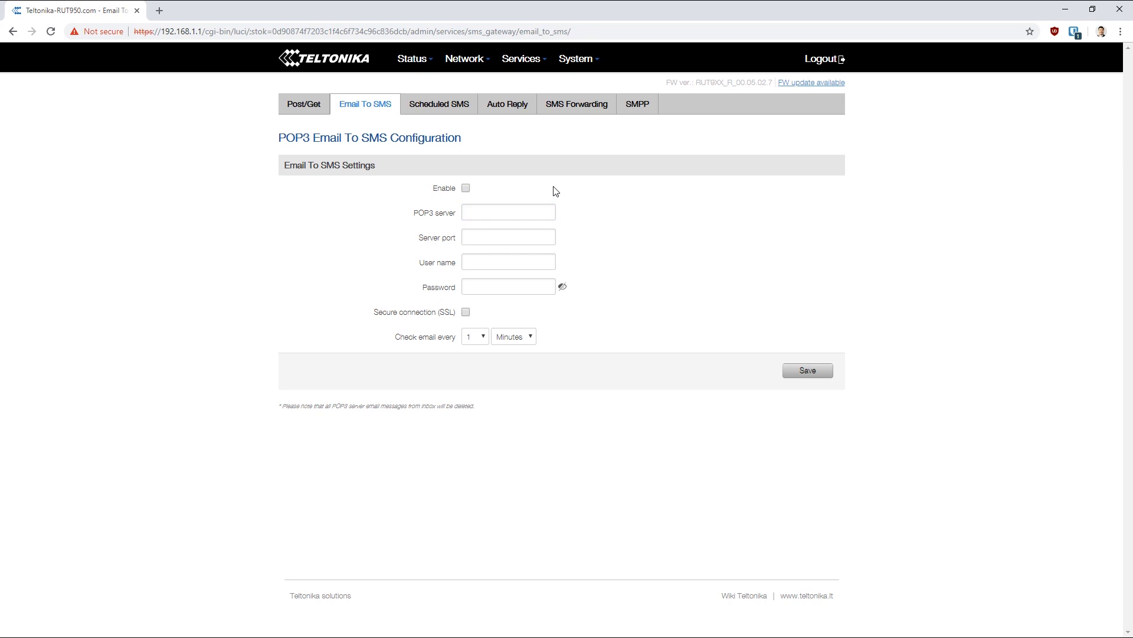
pyautogui.moveTo(345, 169)
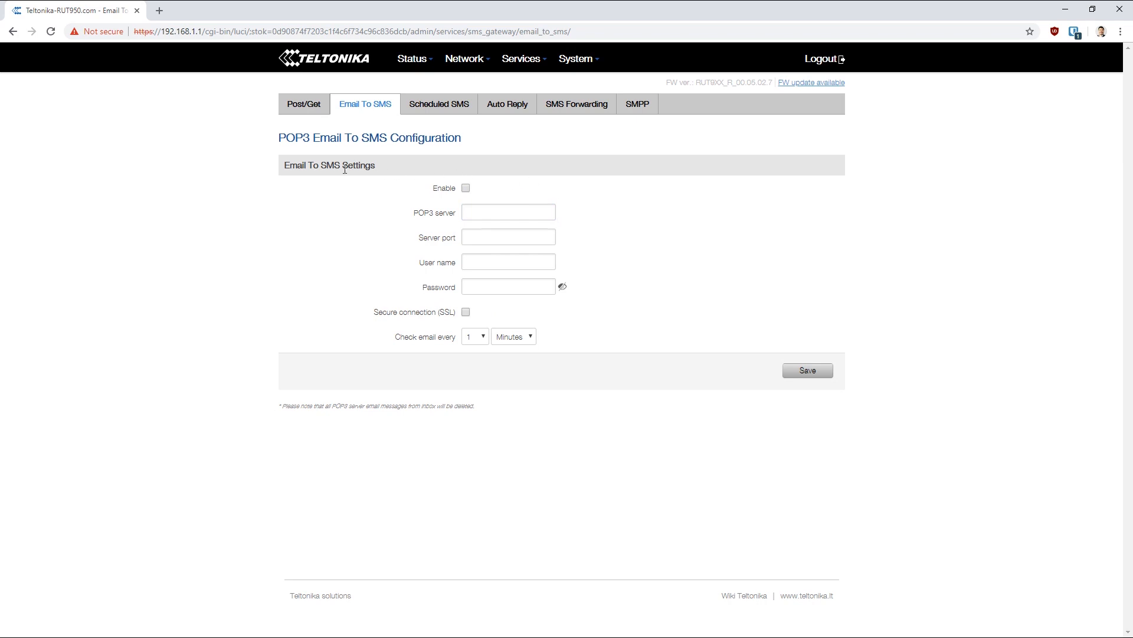
pyautogui.moveTo(485, 165)
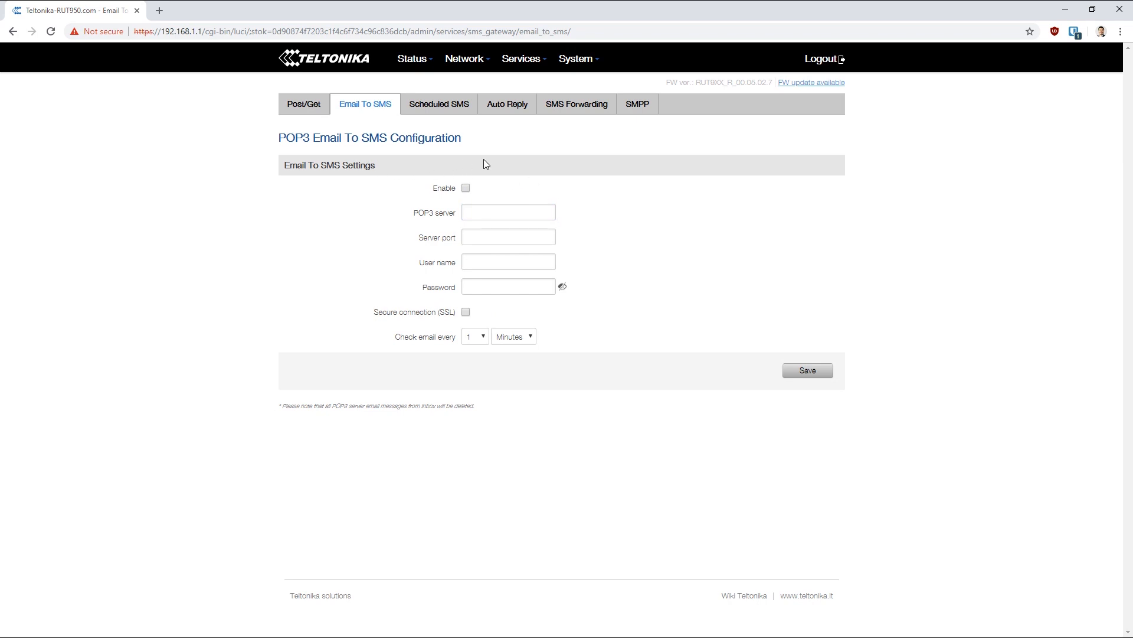
pyautogui.moveTo(438, 103)
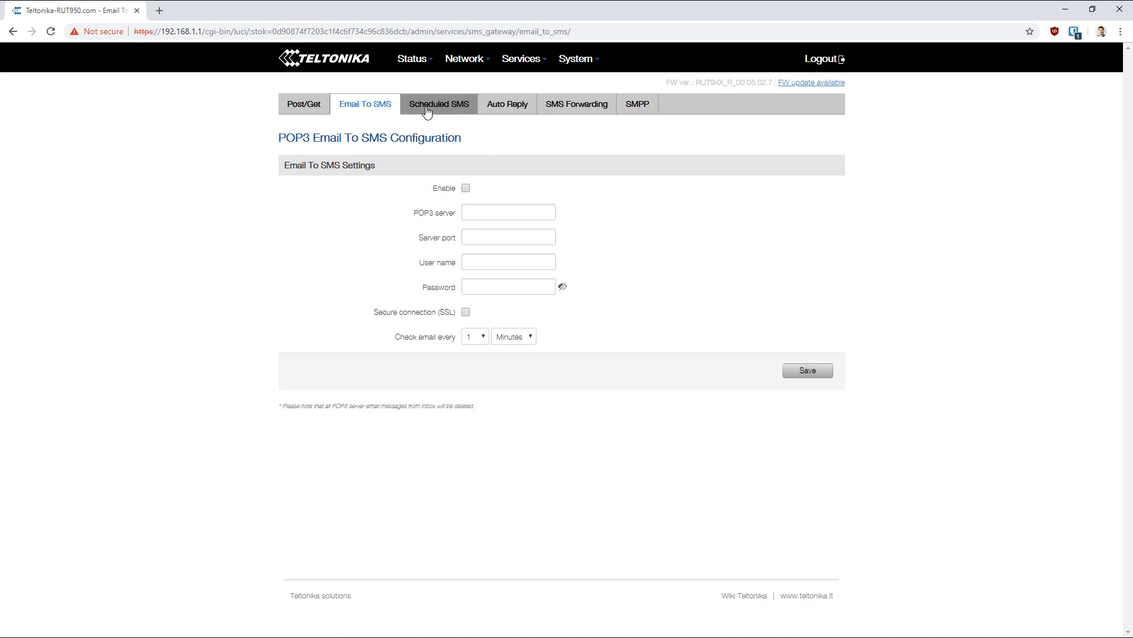
# View the Scheduled SMS, Auto Reply, and SMS Forwarding To SMS and To Email pages.
pyautogui.click(438, 103)
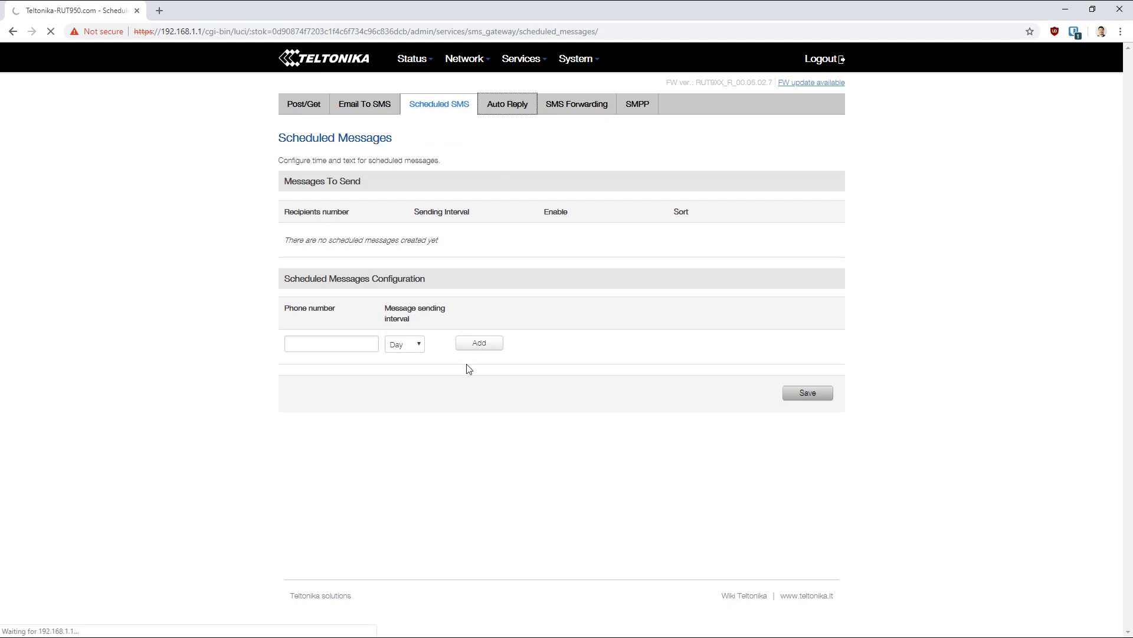
pyautogui.click(507, 104)
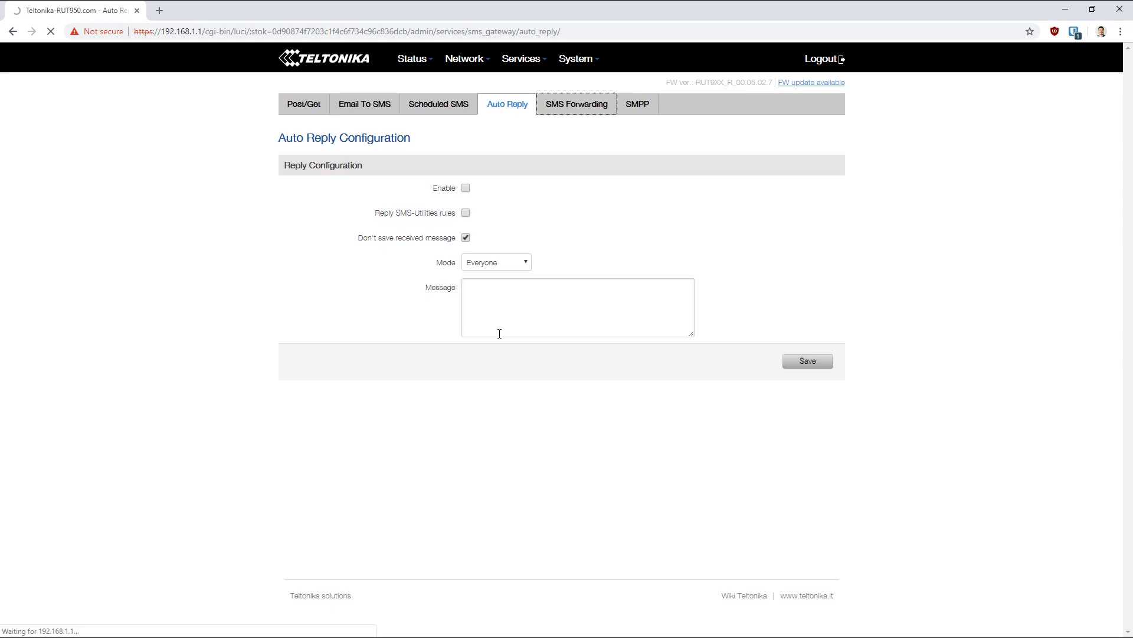
pyautogui.click(576, 104)
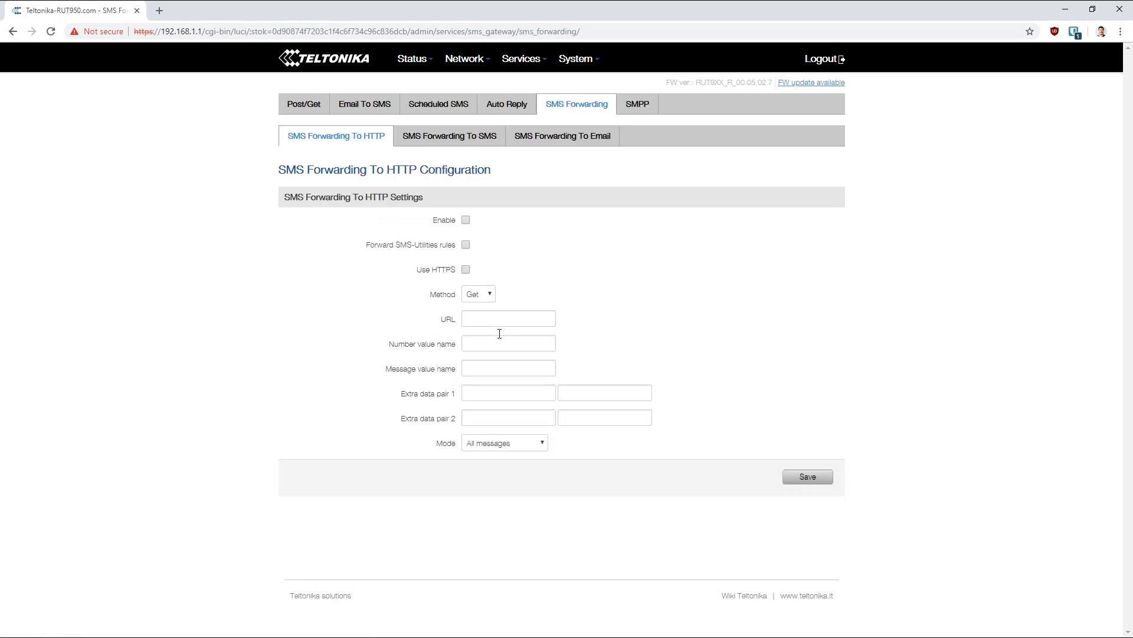
pyautogui.moveTo(849, 307)
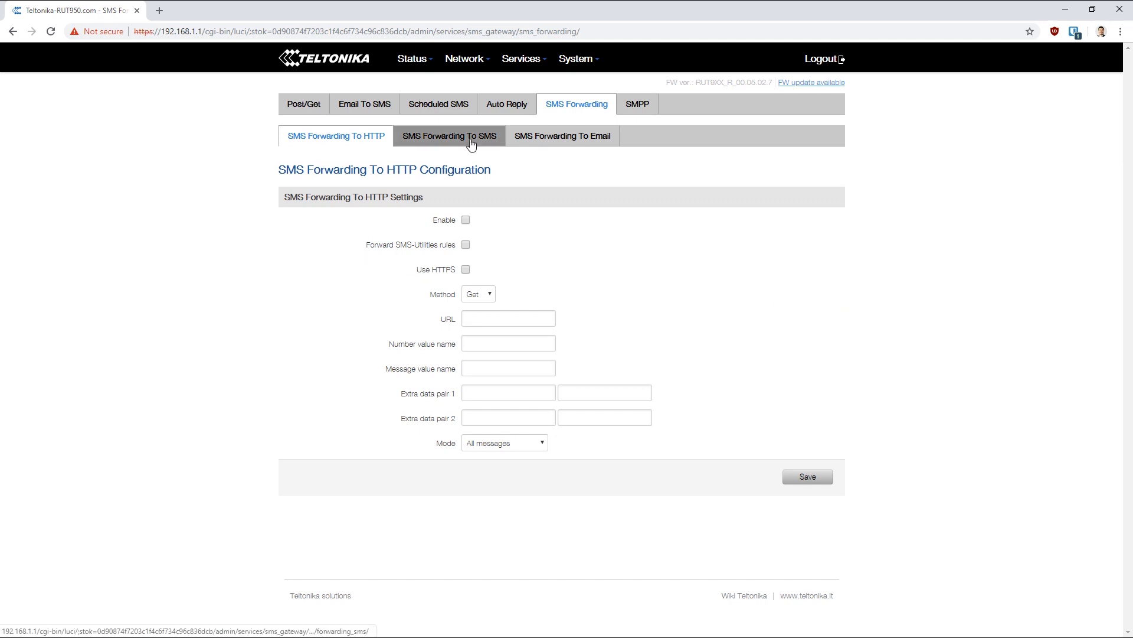
pyautogui.click(449, 136)
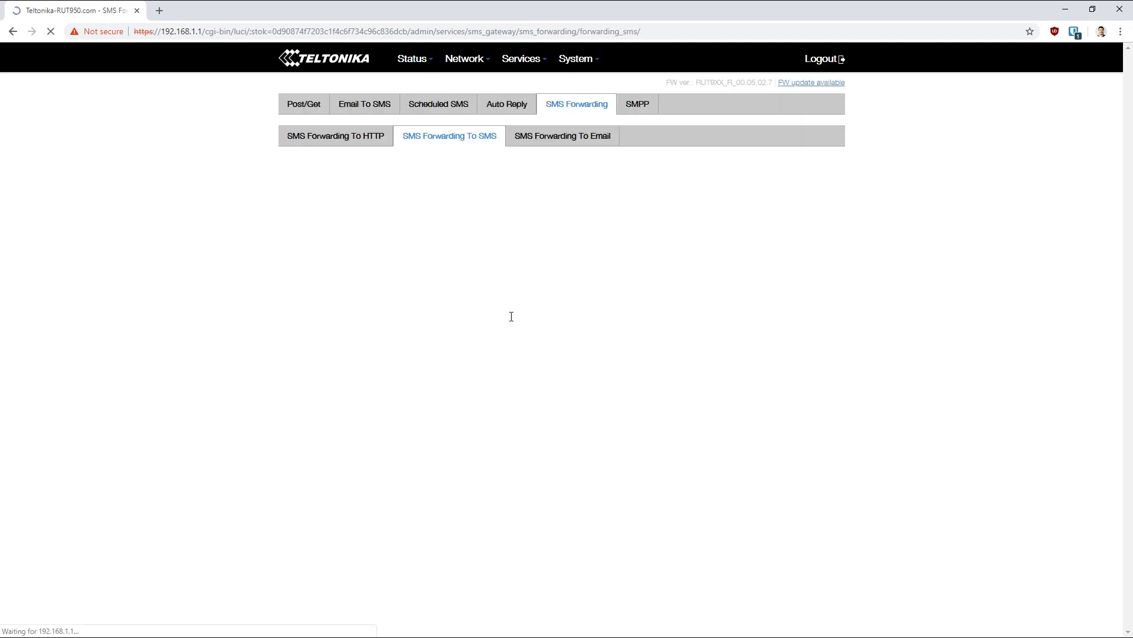
pyautogui.click(448, 136)
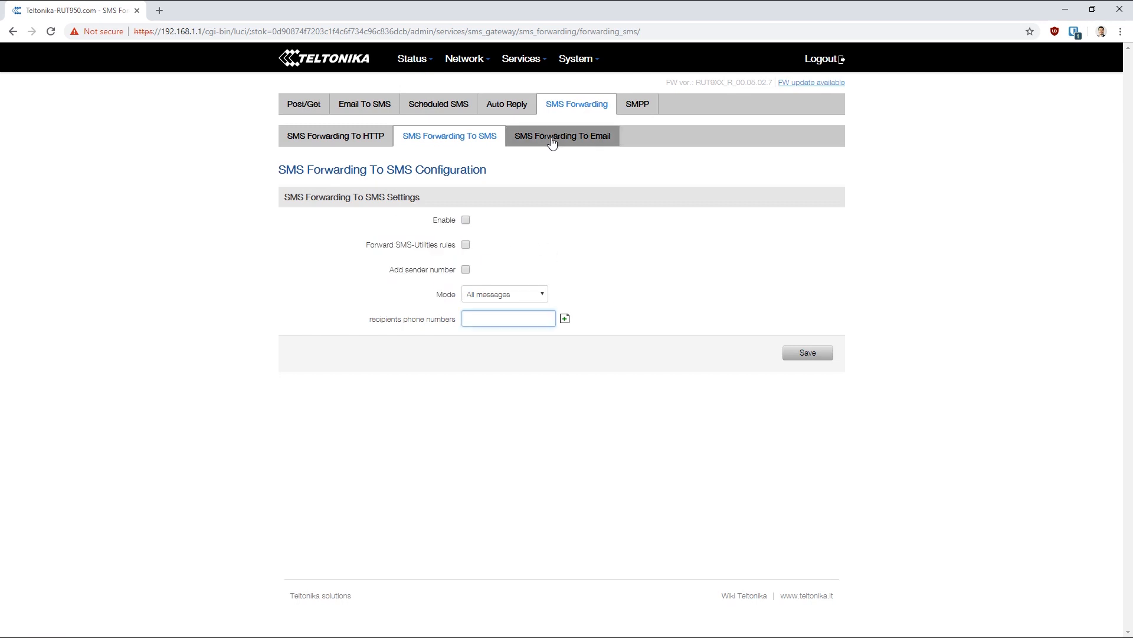
pyautogui.click(563, 136)
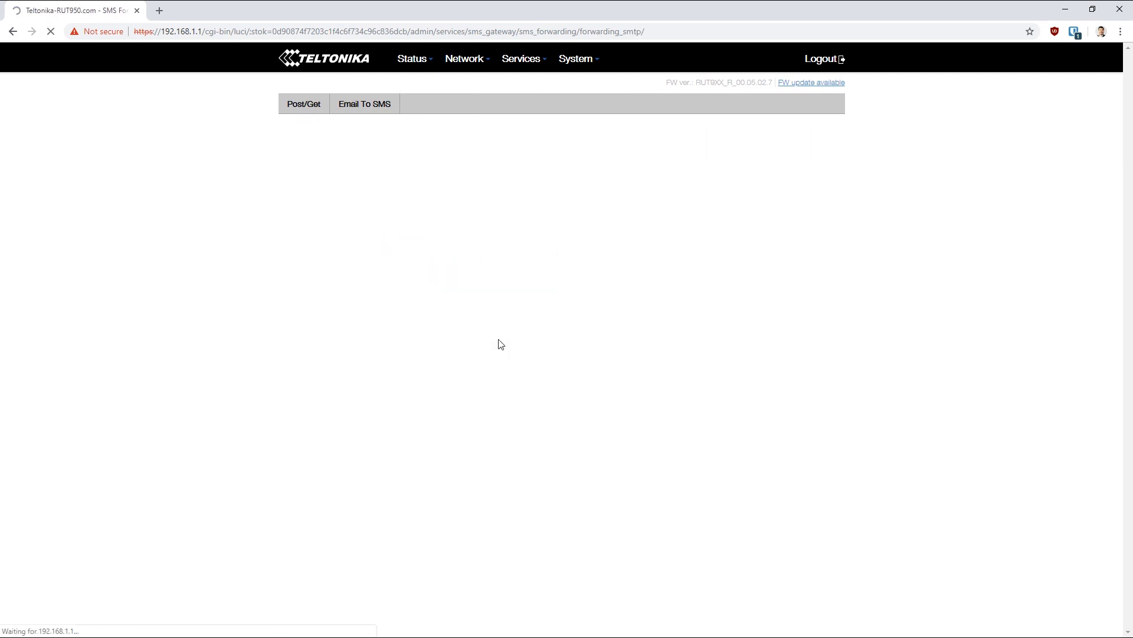
pyautogui.click(521, 59)
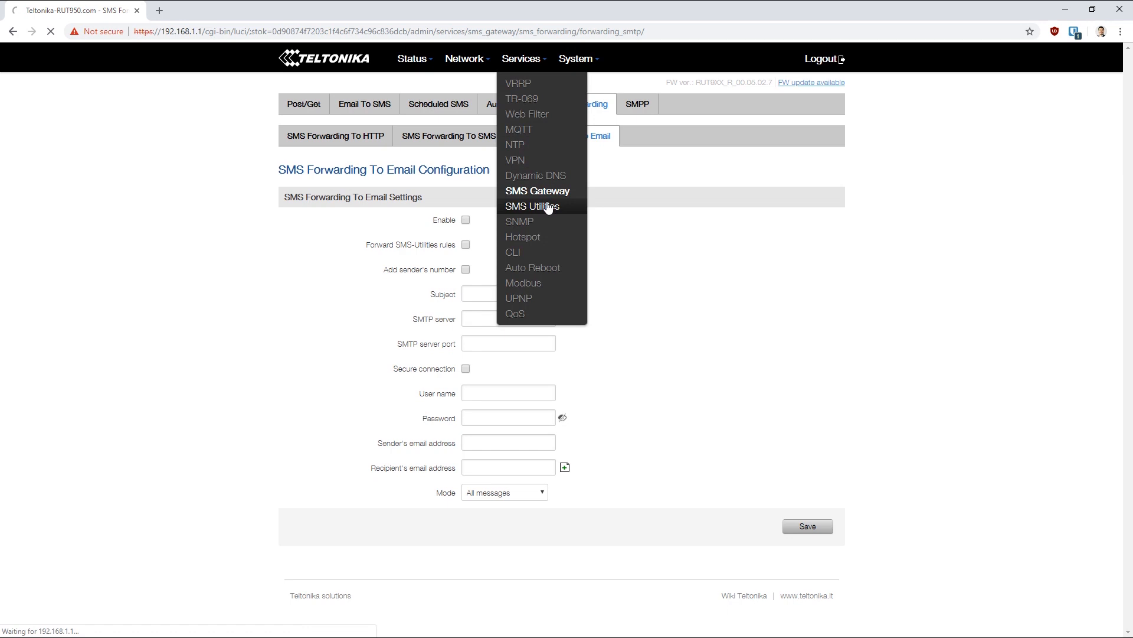
# Open Services > SMS Utilities and scroll through the SMS Rules table.
pyautogui.click(531, 206)
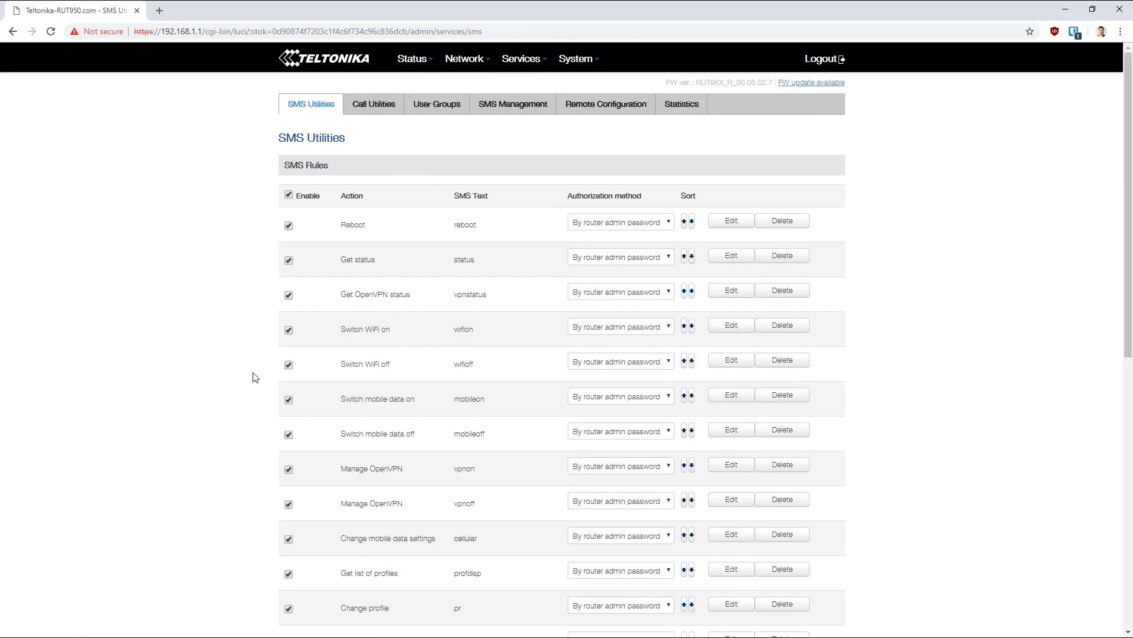
pyautogui.moveTo(260, 386)
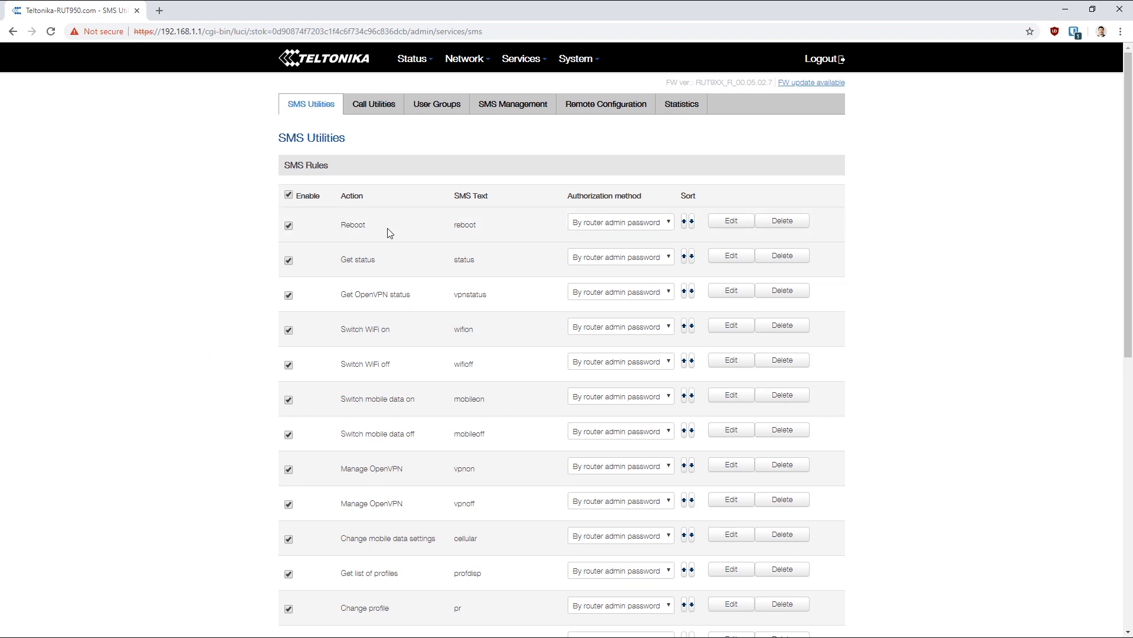
pyautogui.scroll(-3)
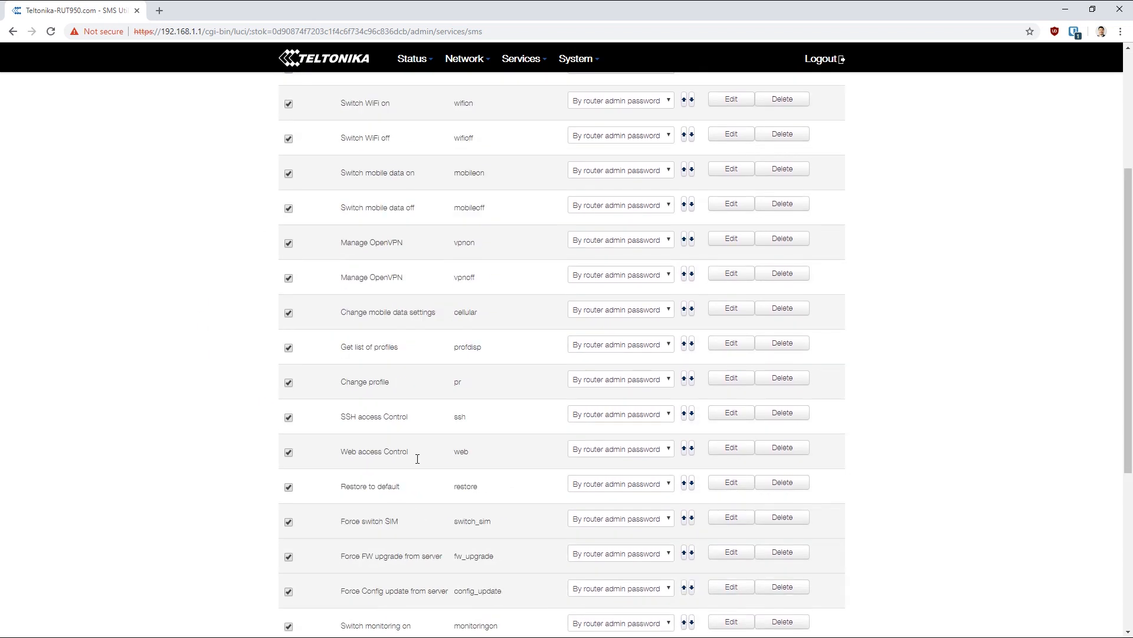
pyautogui.scroll(3)
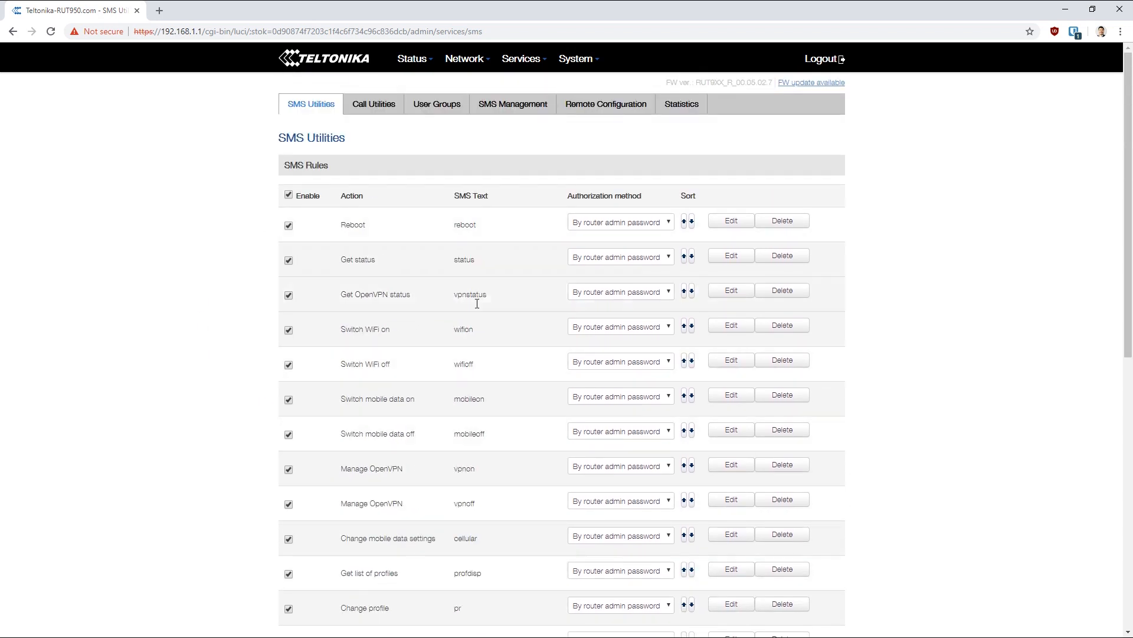
pyautogui.doubleClick(464, 364)
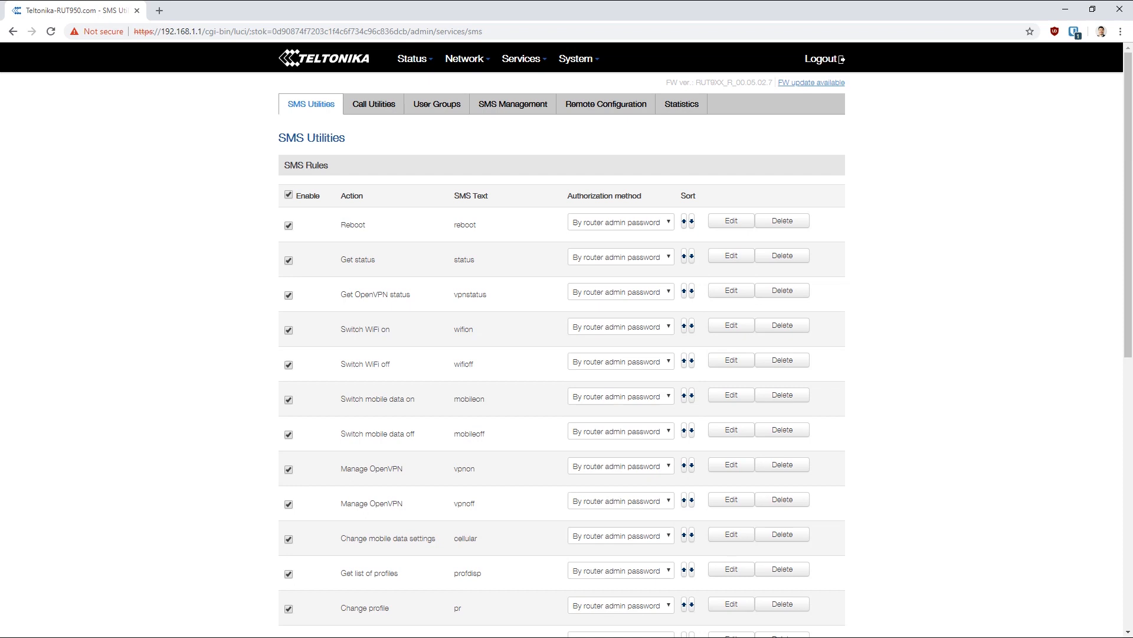
pyautogui.moveTo(367, 332)
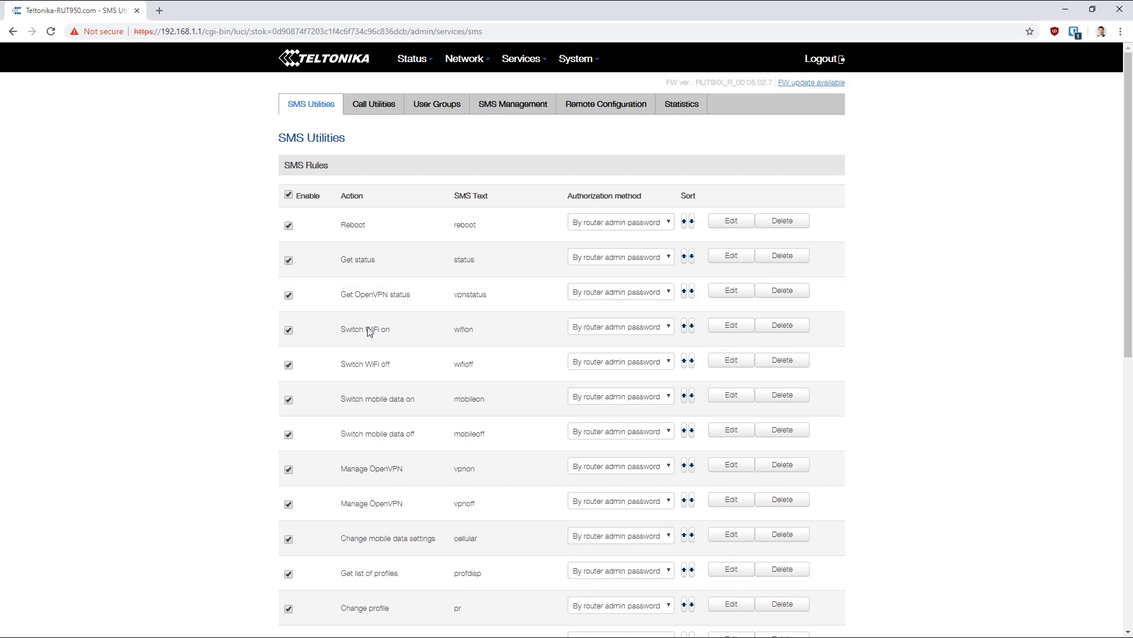